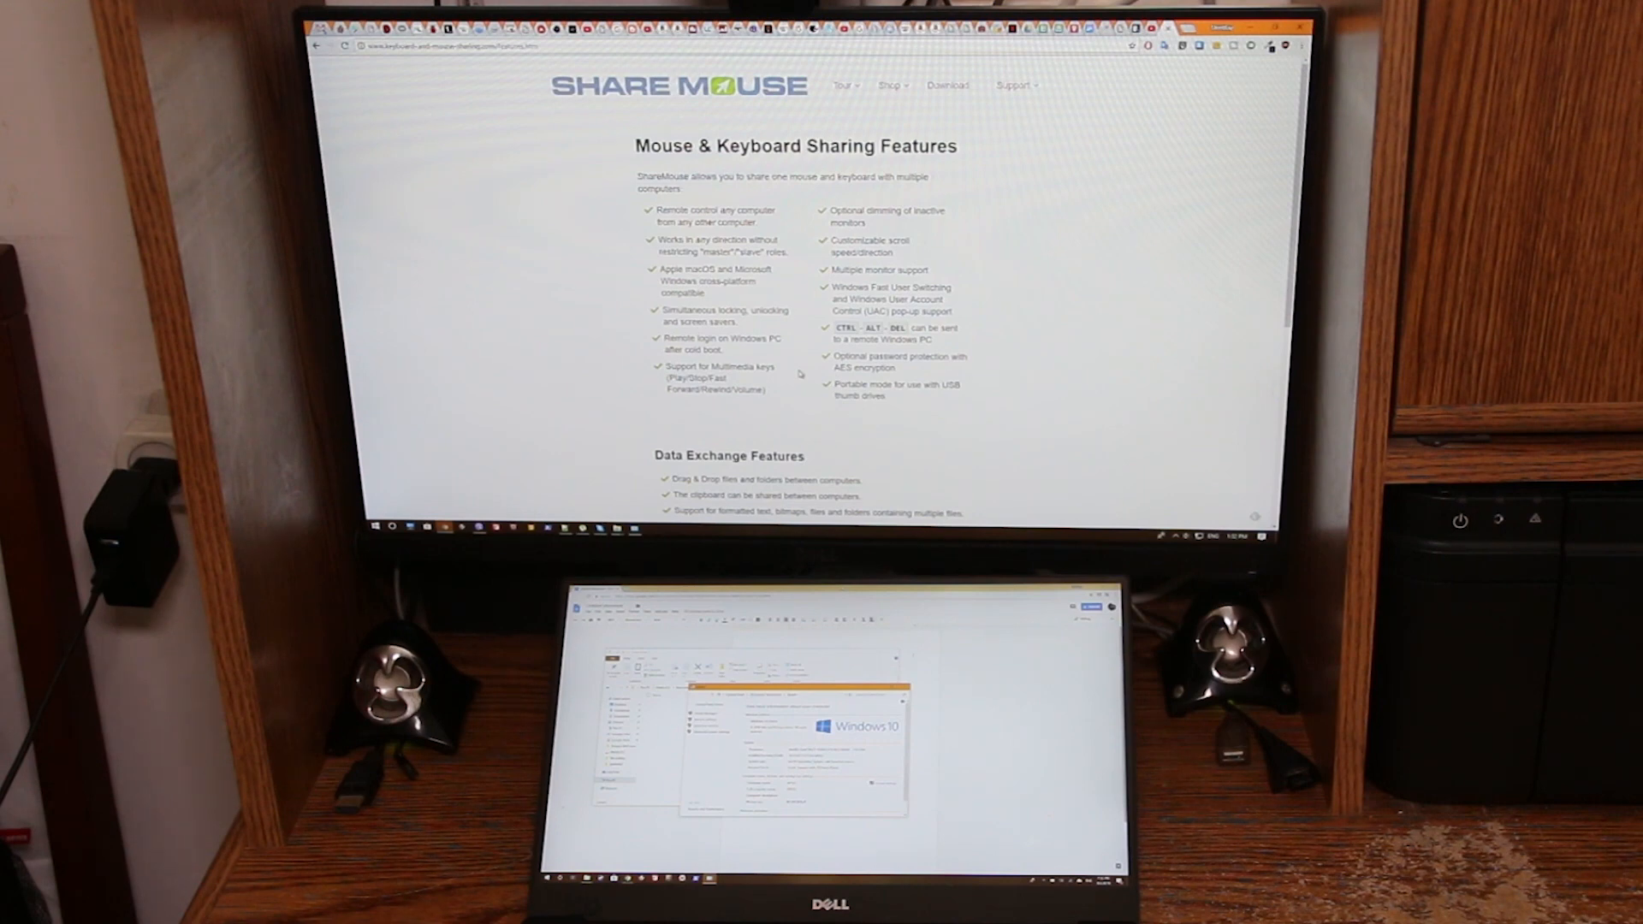
mouse_move(1200, 389)
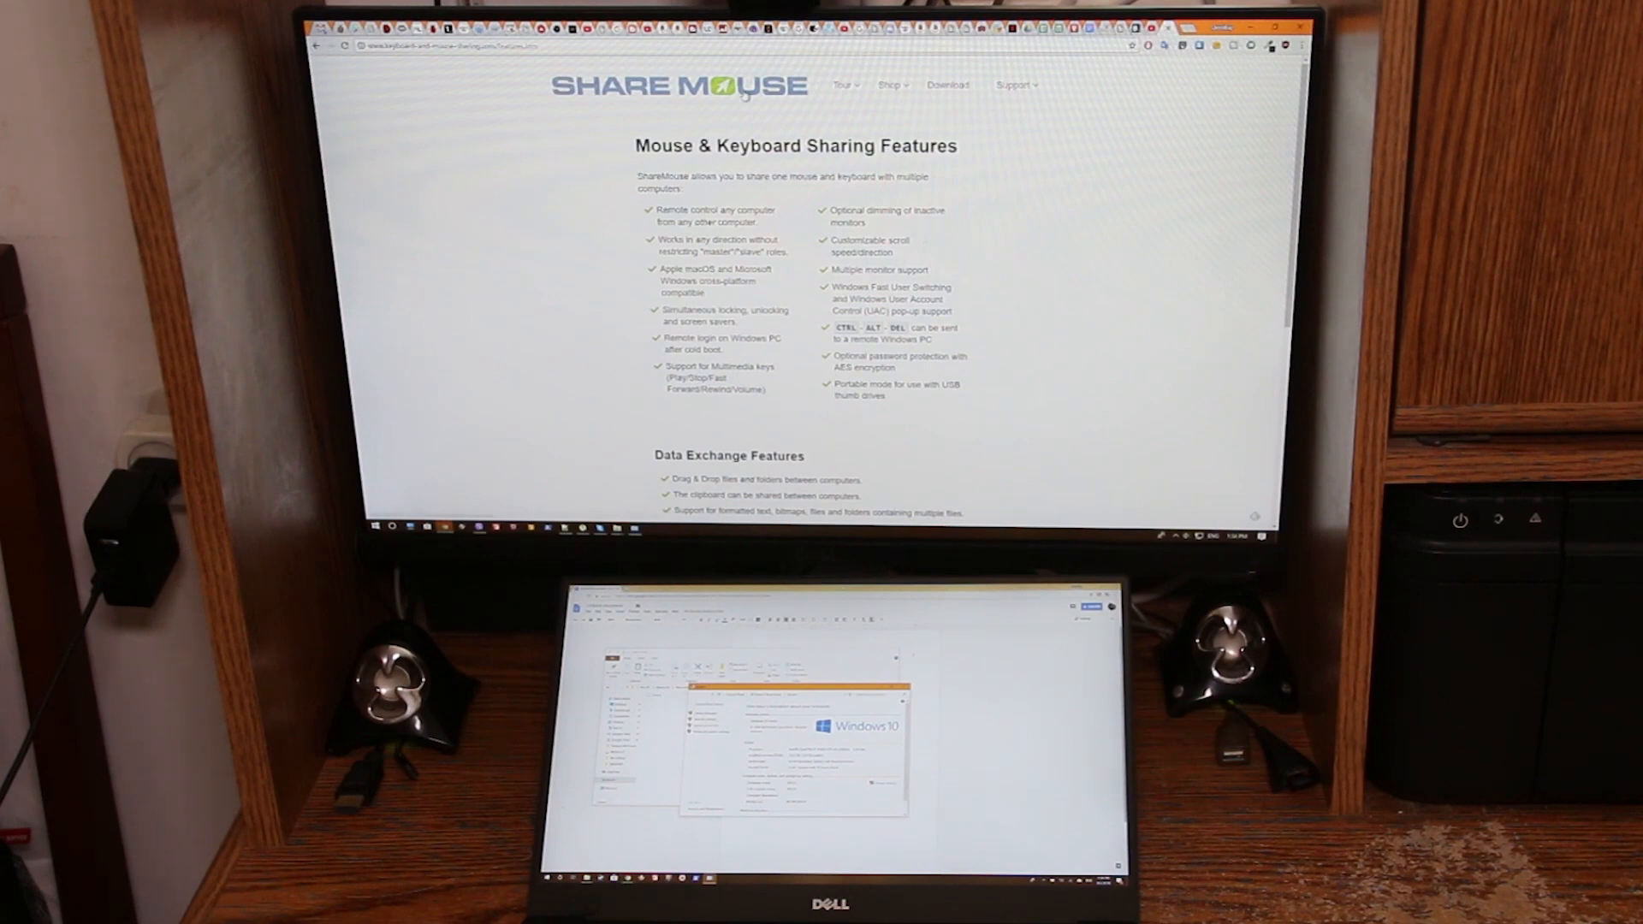
mouse_move(1017, 239)
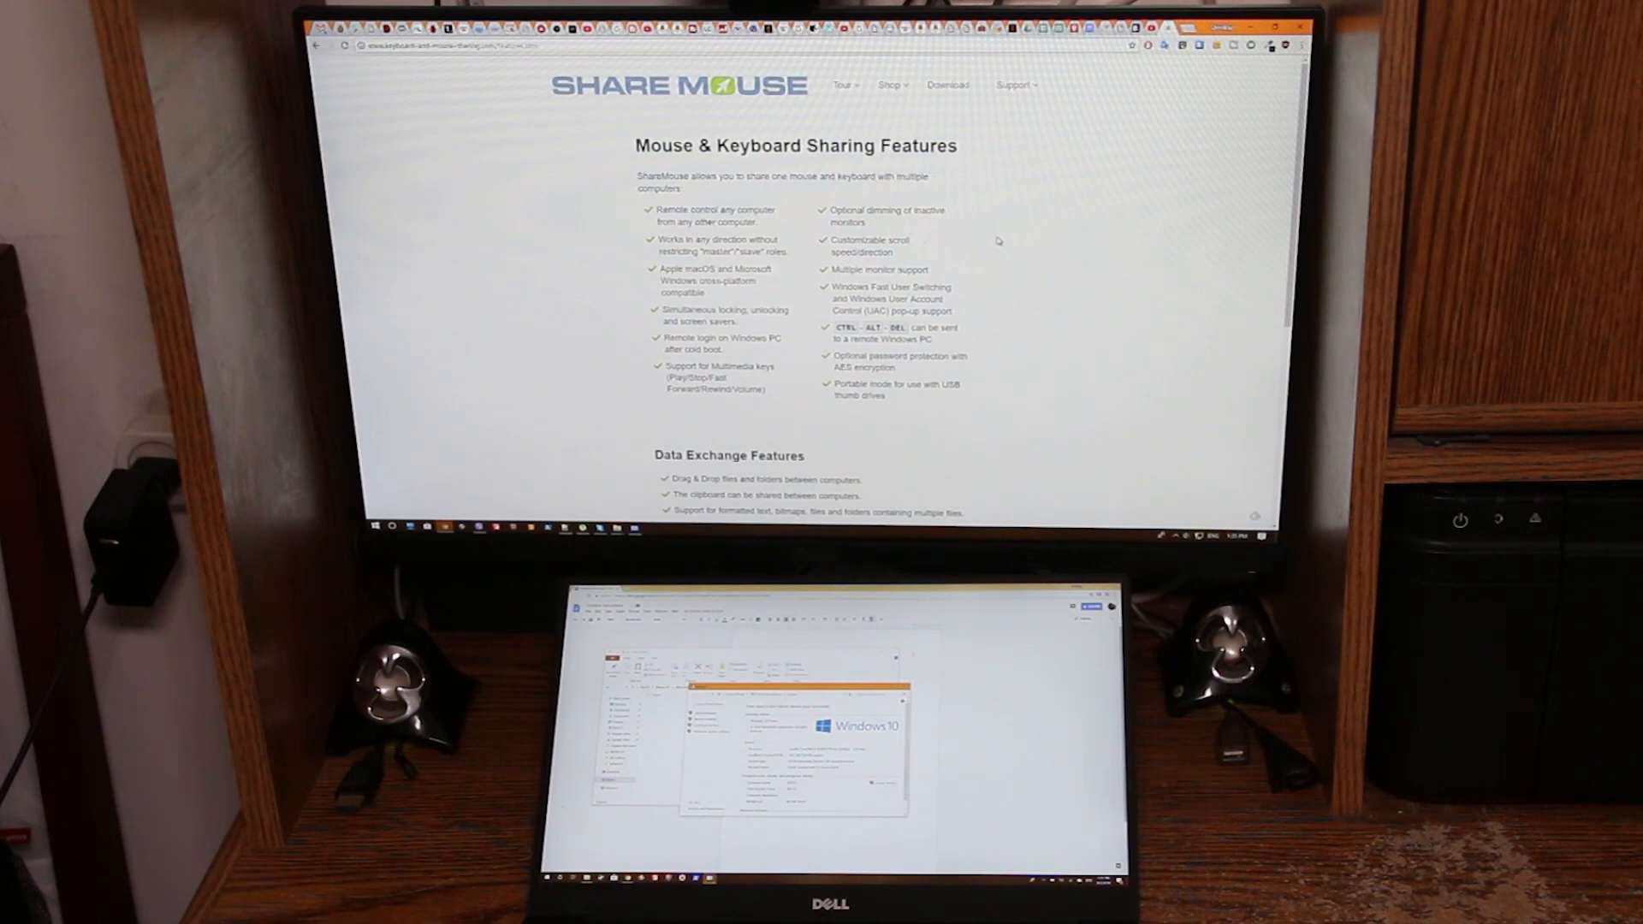
mouse_move(1049, 195)
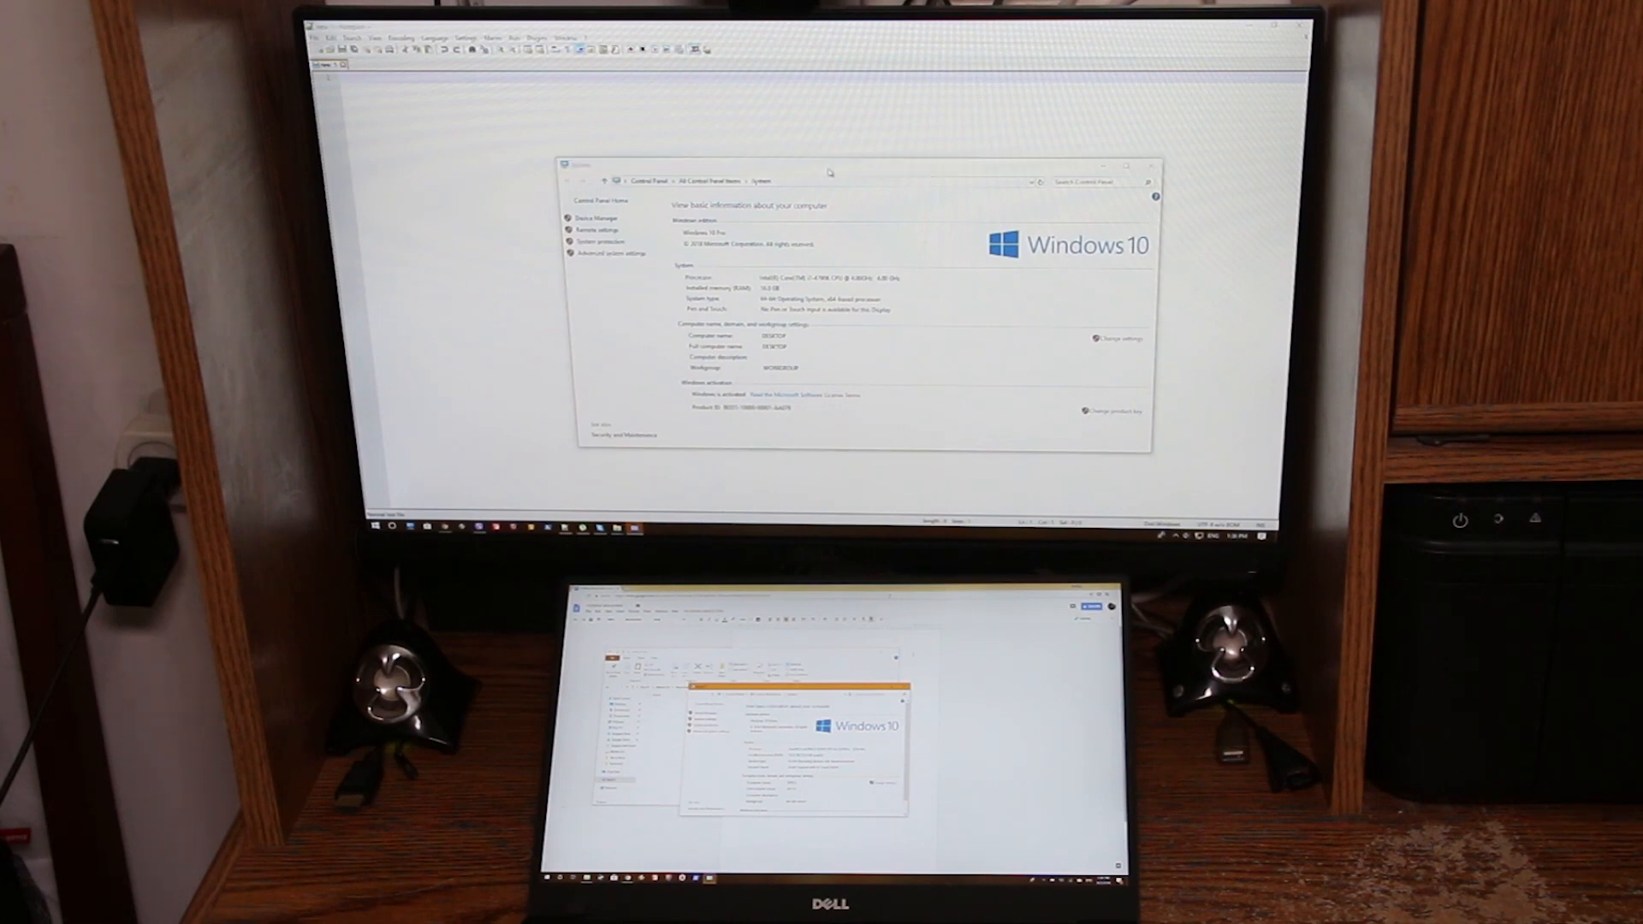
- Focus the desktop's Windows System window and bring up its Start menu using the shared mouse
left_click(375, 526)
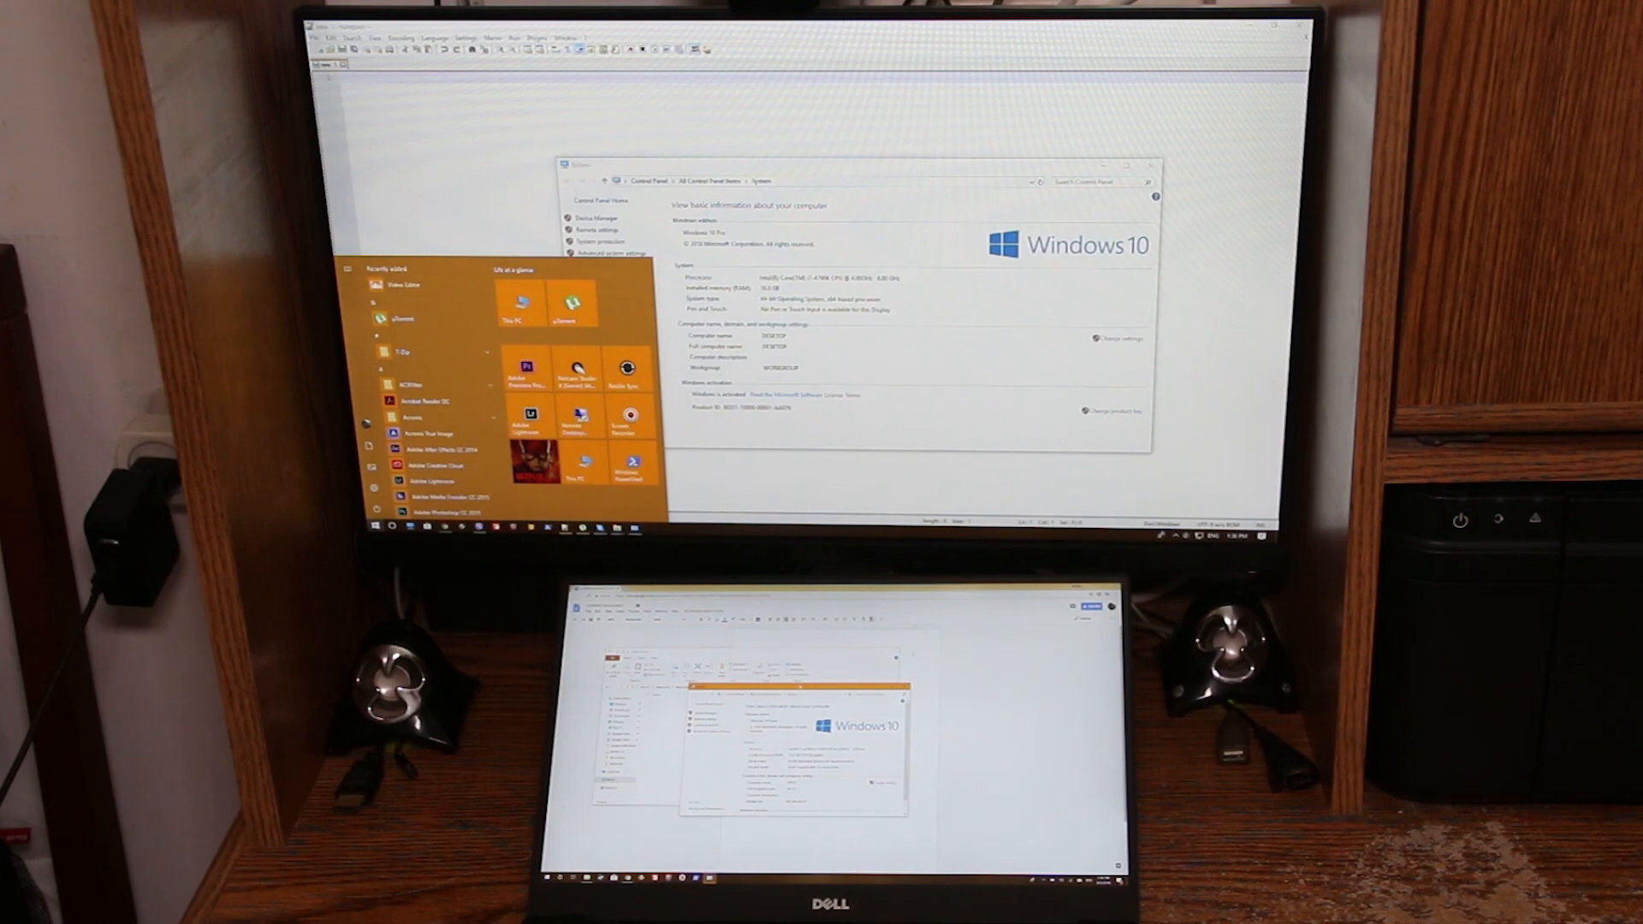
left_click(548, 876)
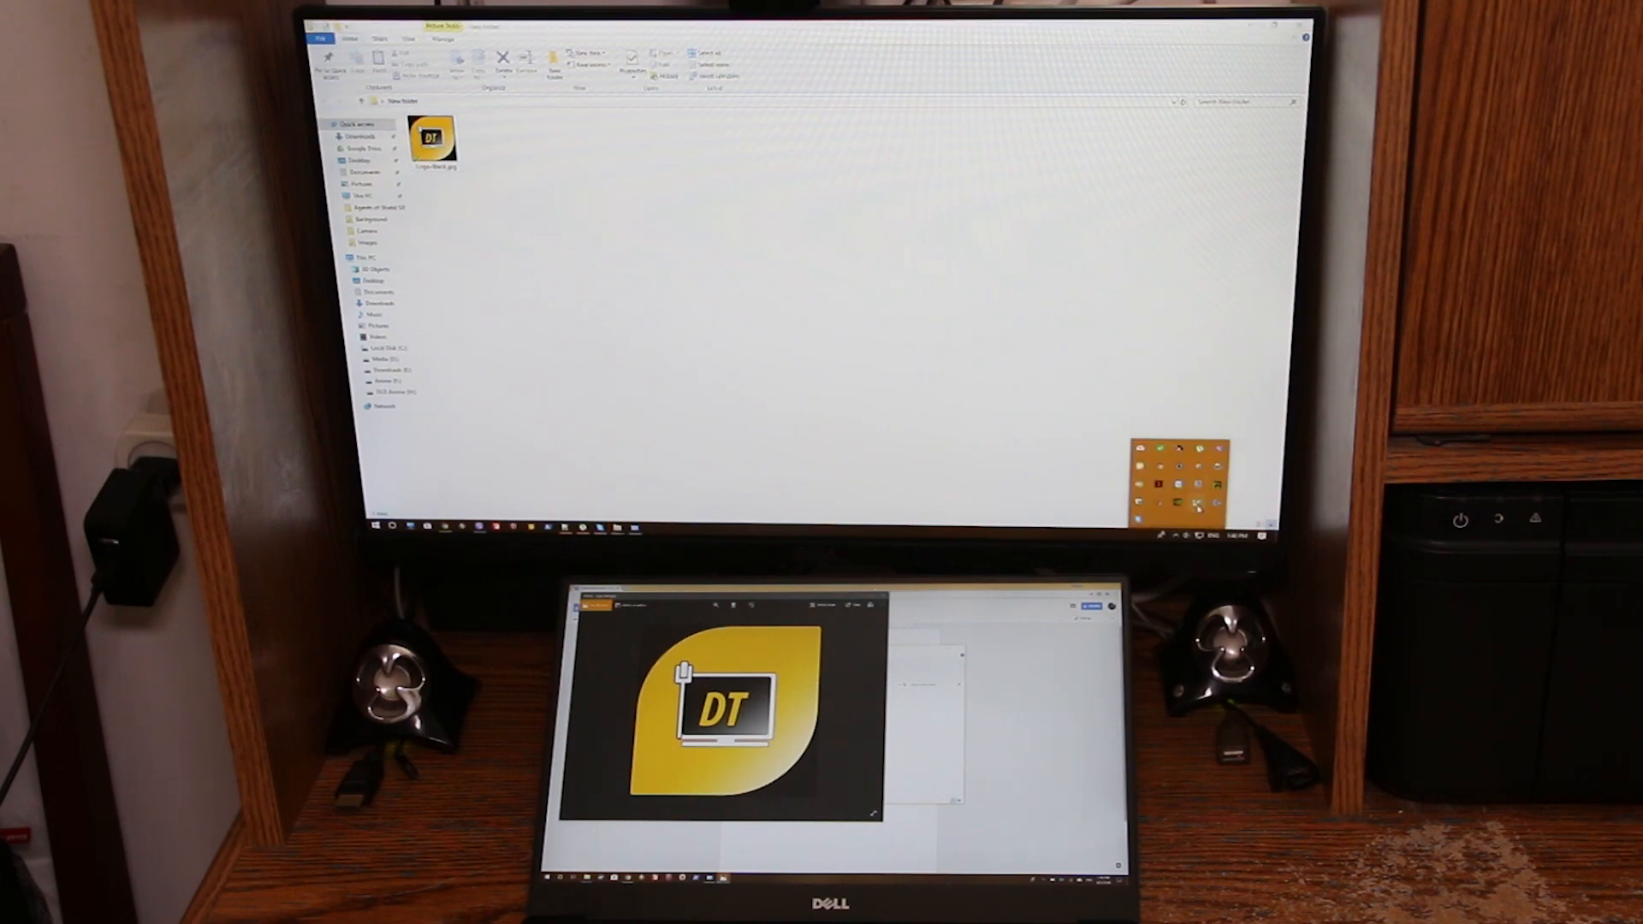
- Reach Preferences from the ShareMouse tray icon's Settings entry
left_click(1161, 448)
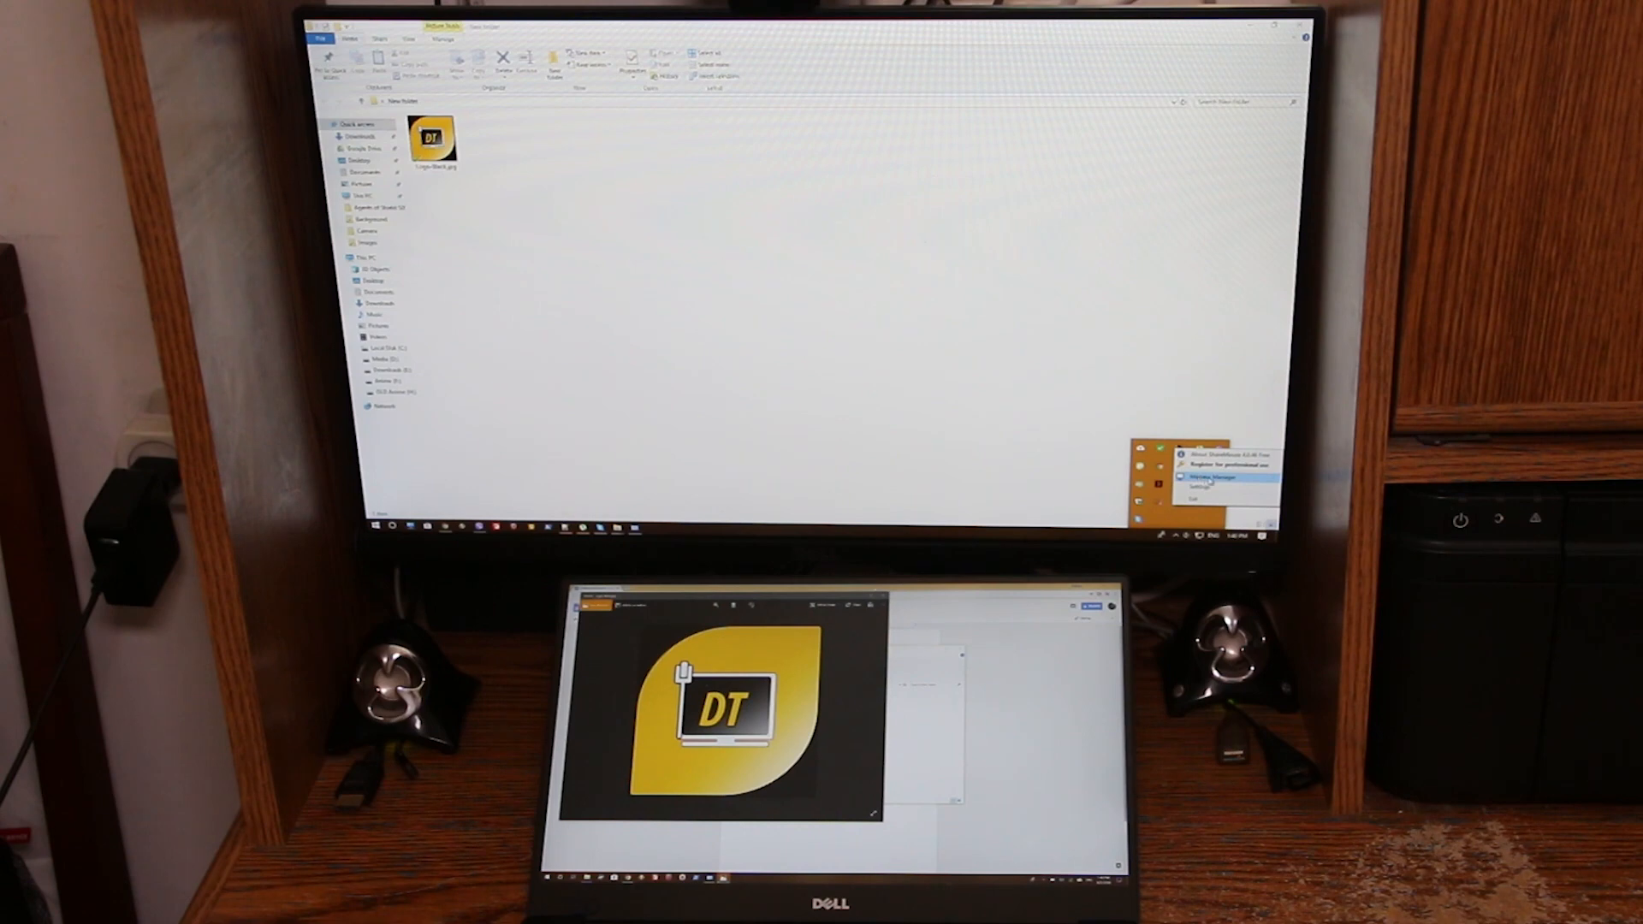
left_click(1212, 477)
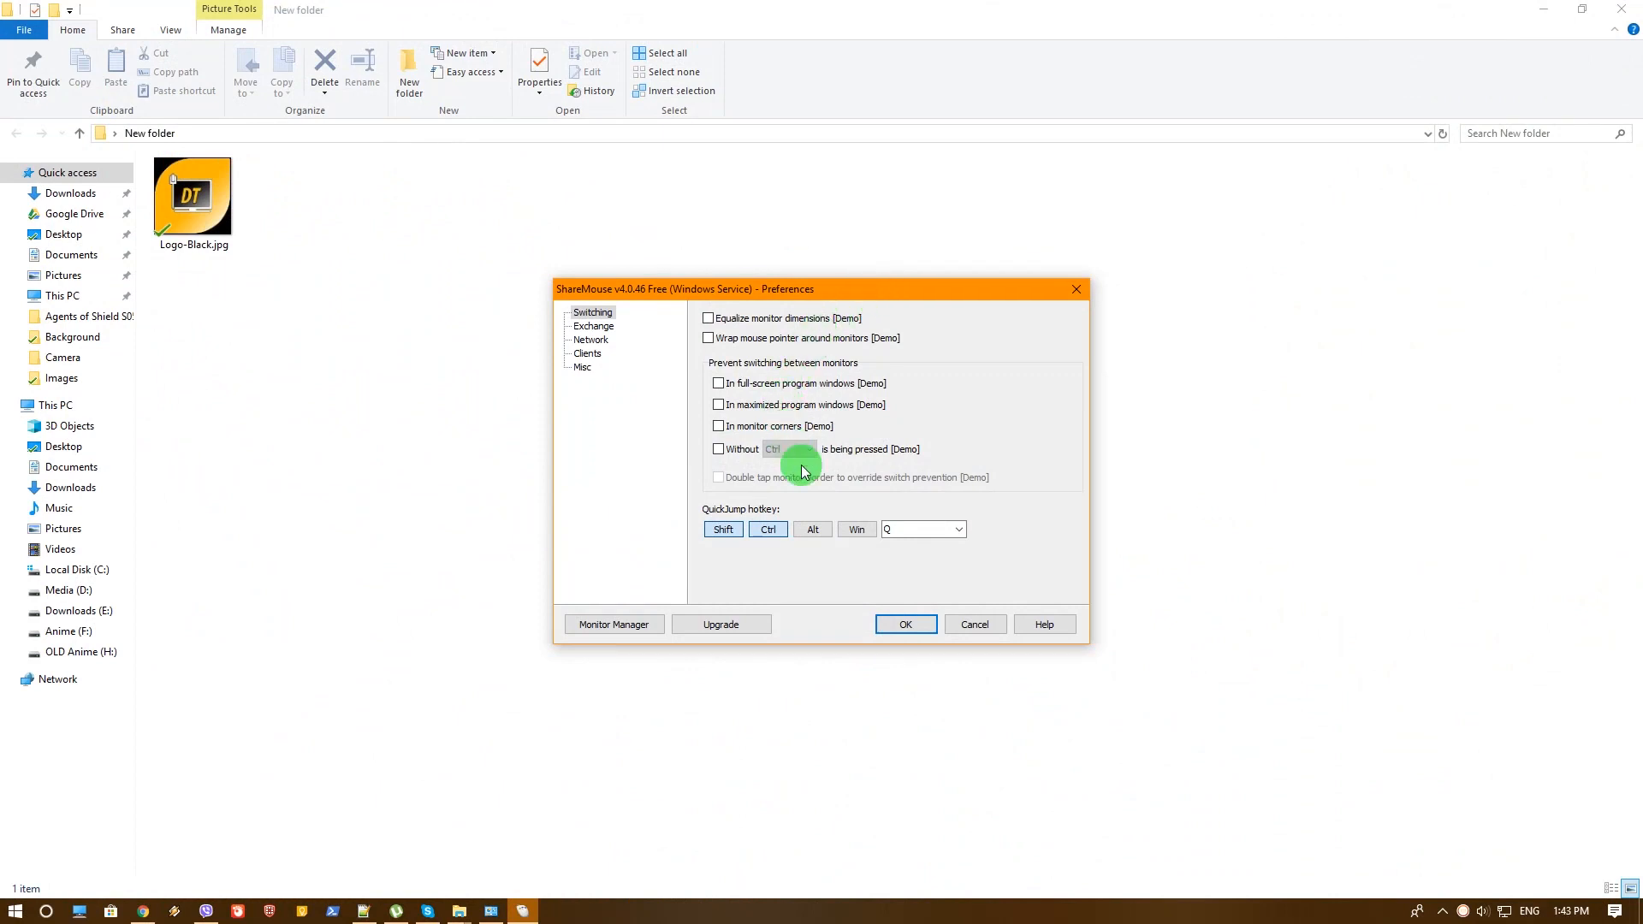
mouse_move(842, 467)
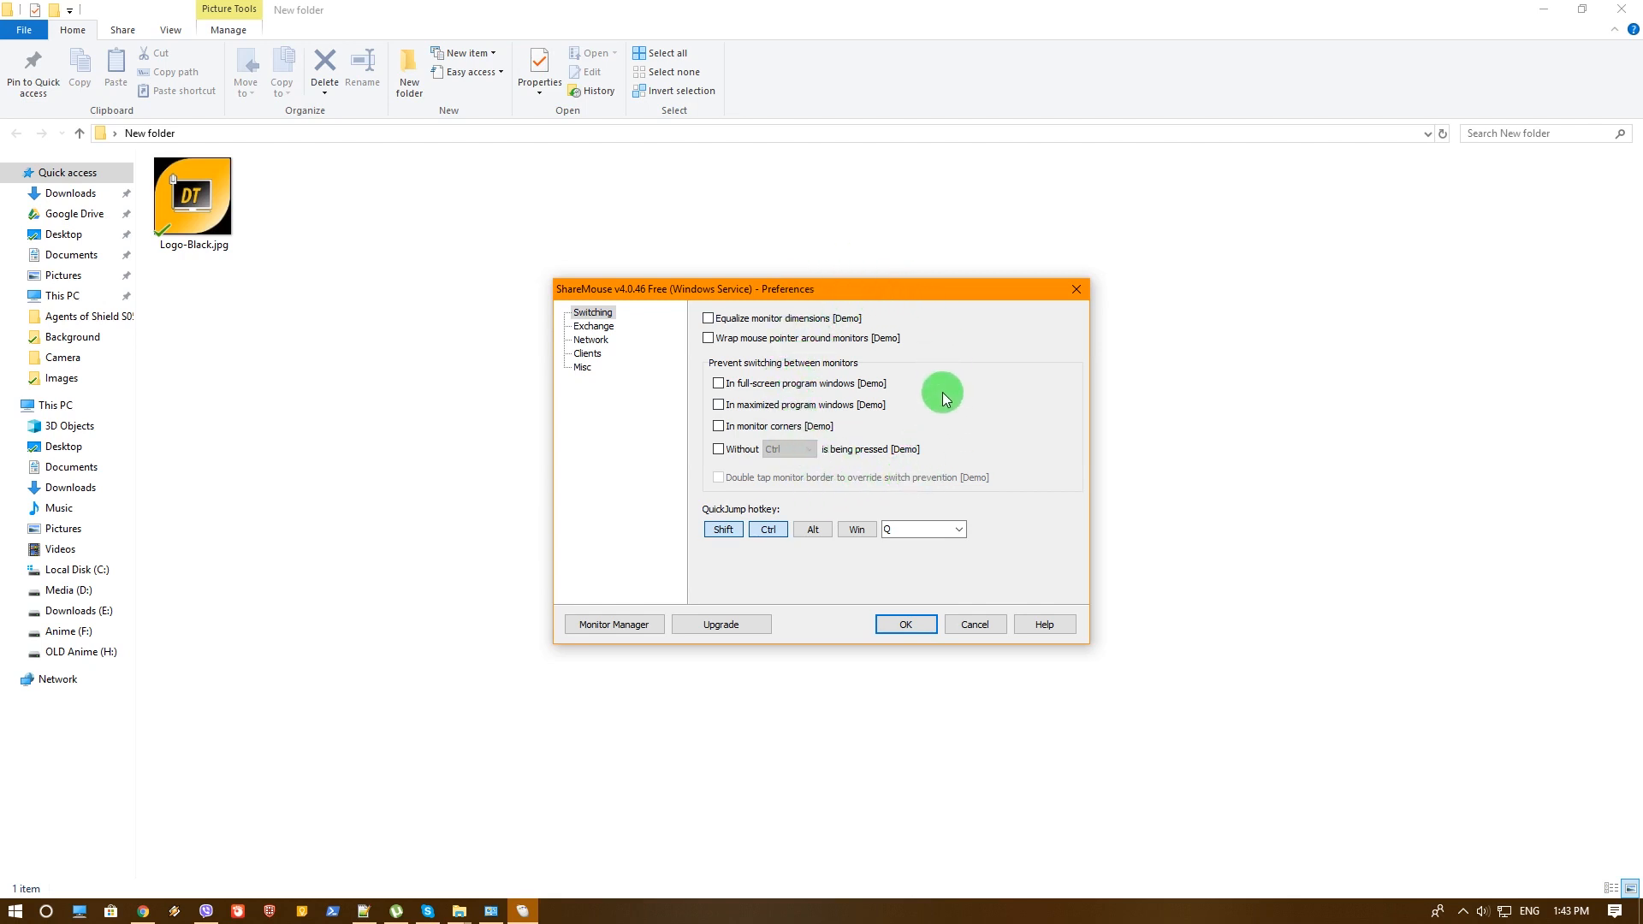
mouse_move(938, 375)
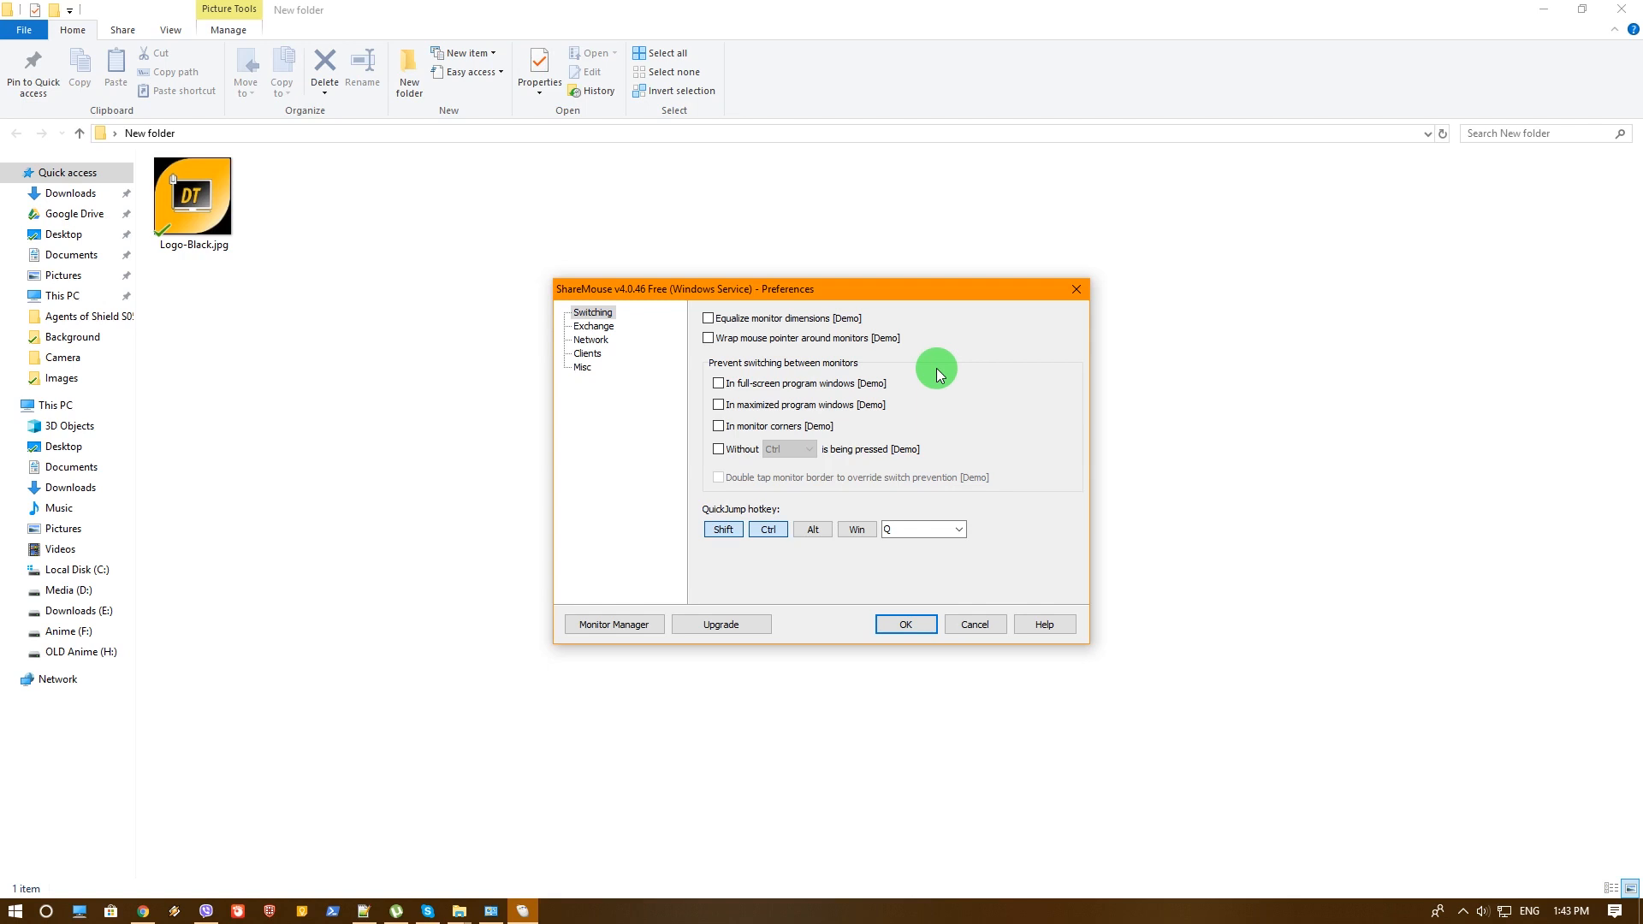
mouse_move(909, 337)
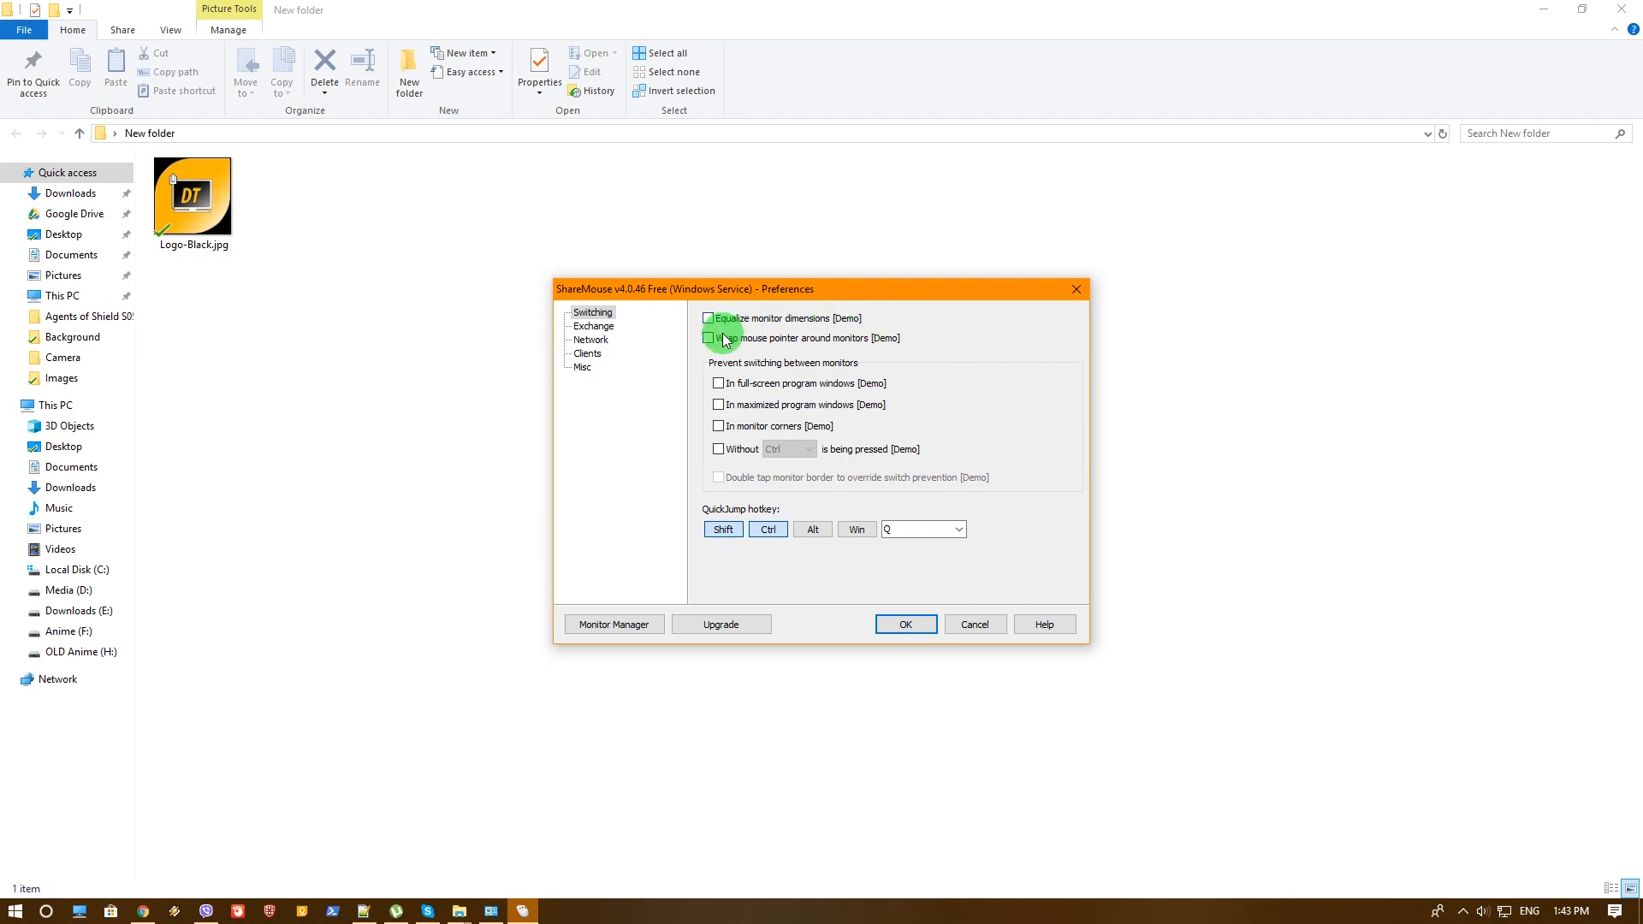
mouse_move(749, 323)
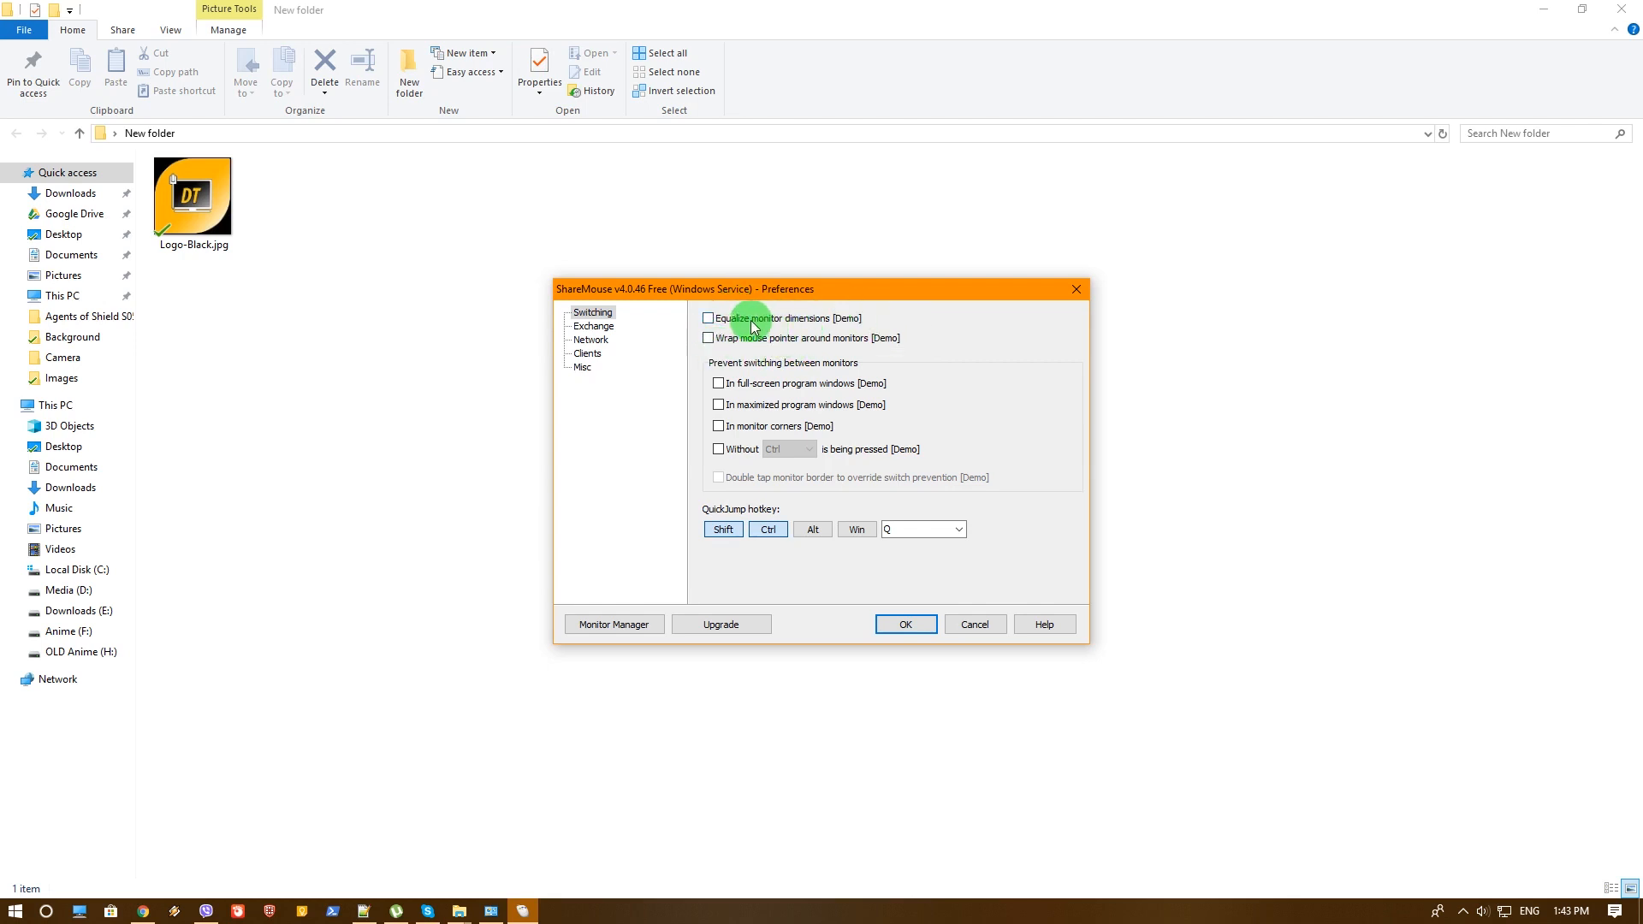
mouse_move(875, 361)
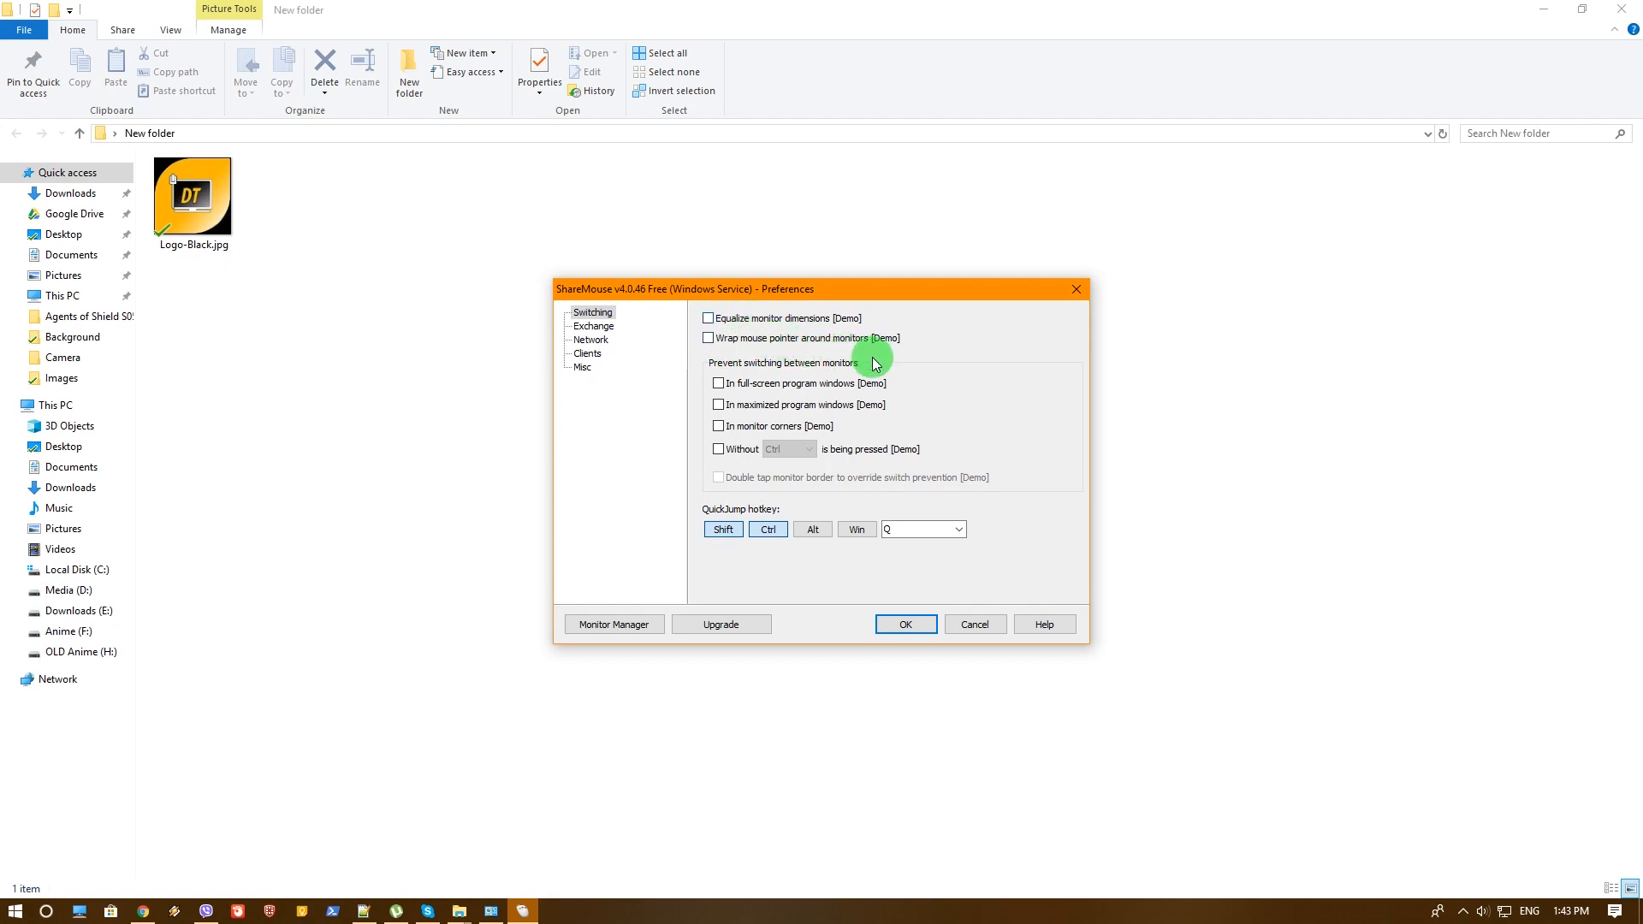
mouse_move(823, 17)
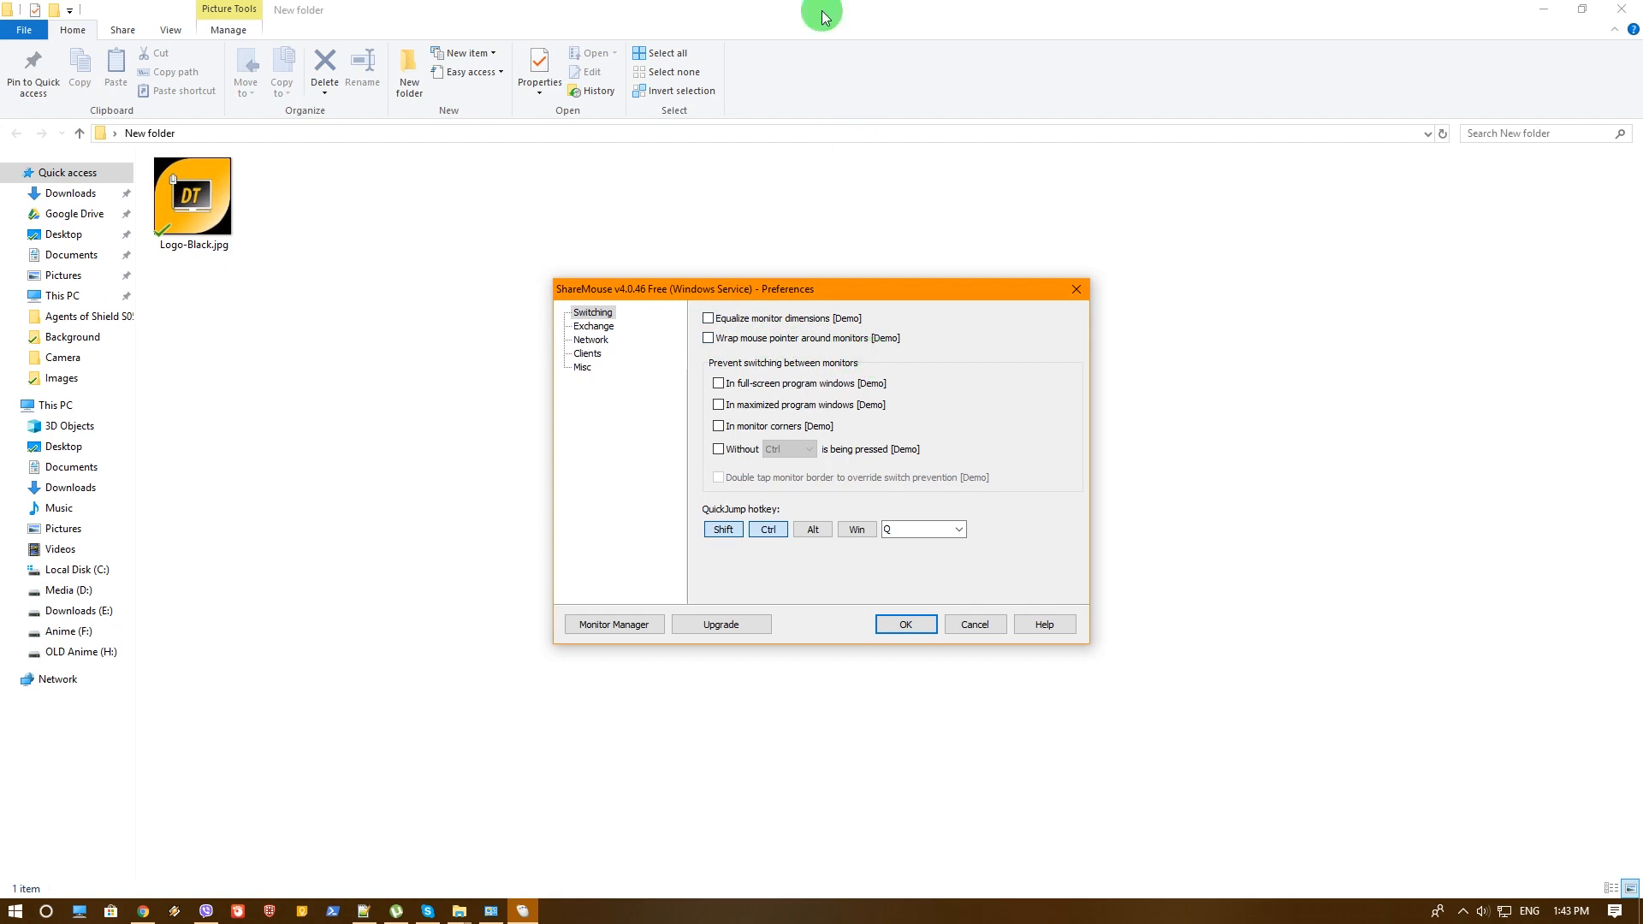
mouse_move(758, 385)
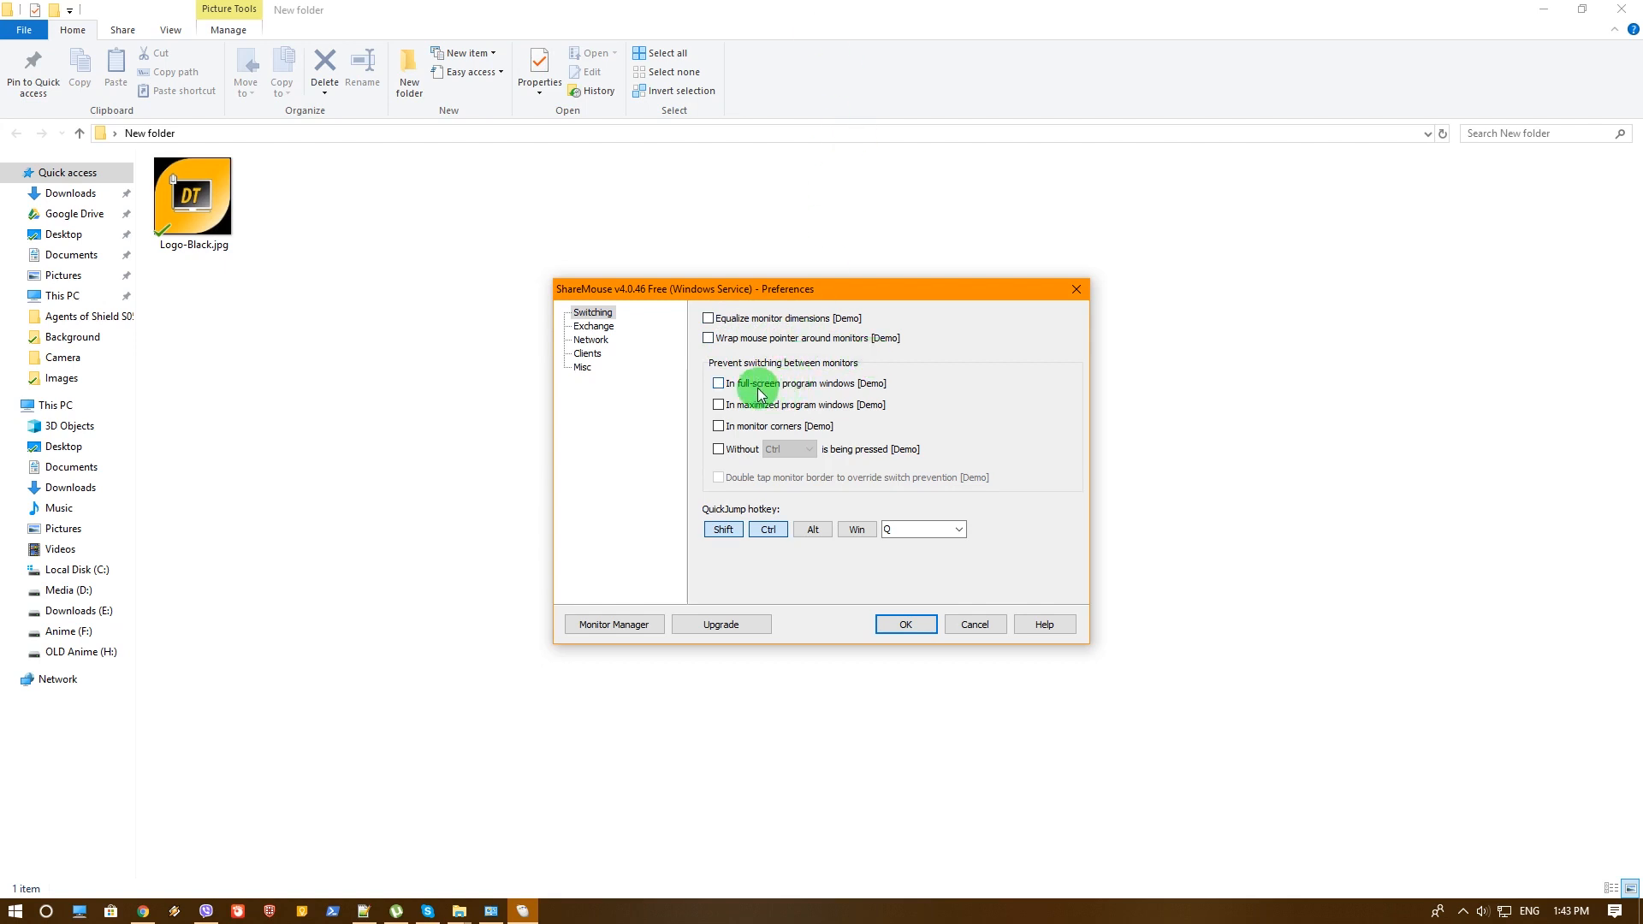
mouse_move(838, 390)
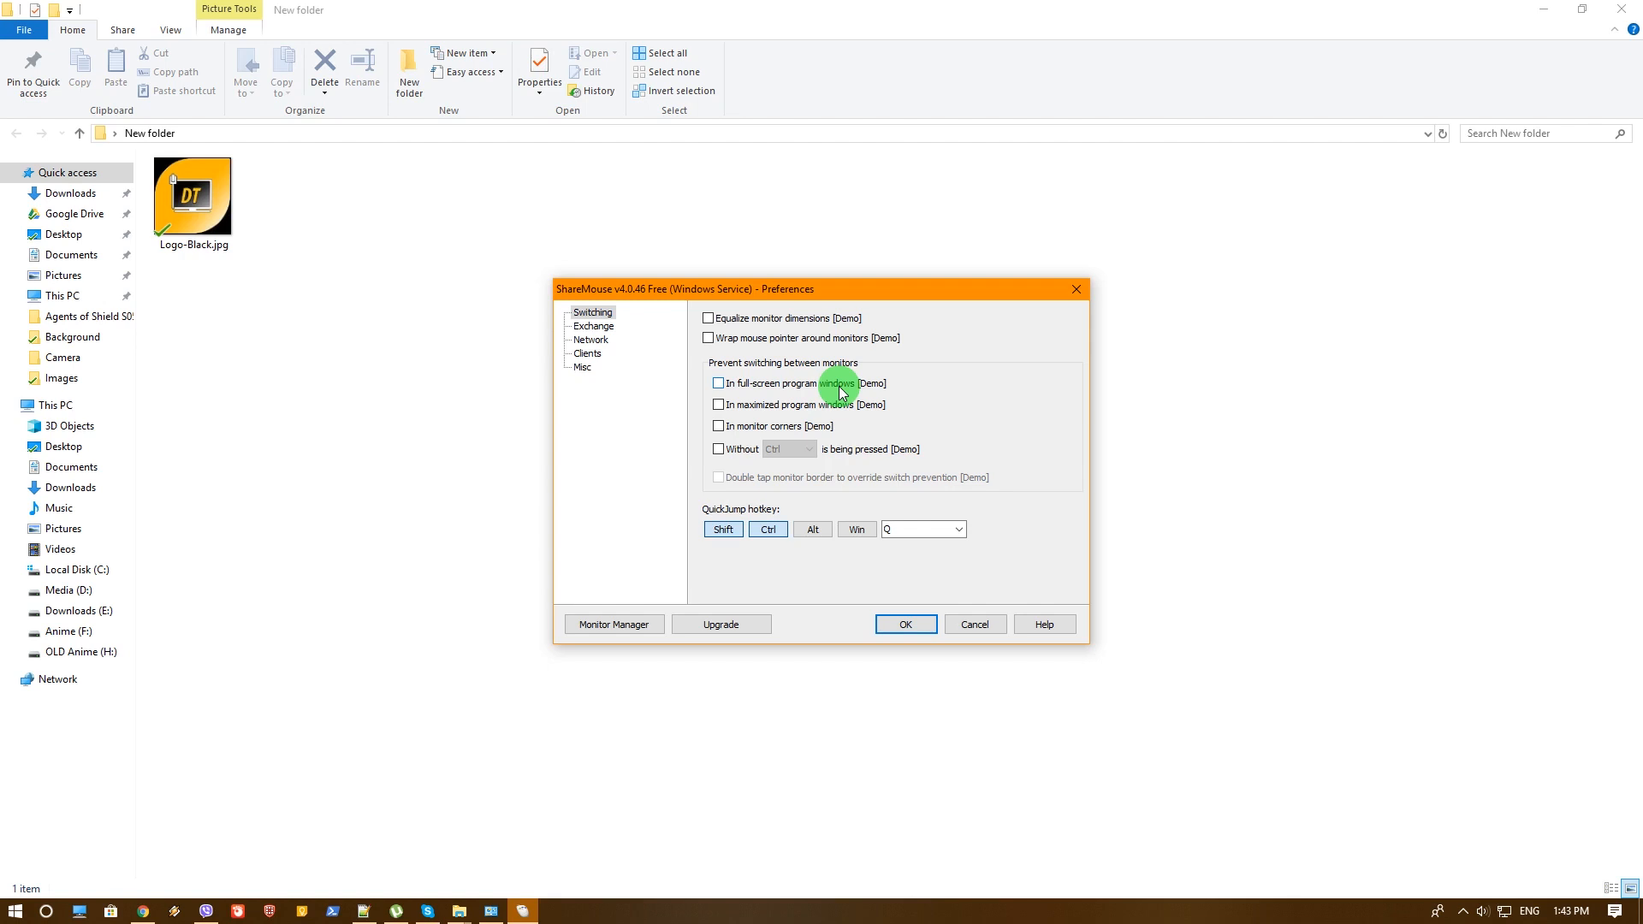
mouse_move(856, 408)
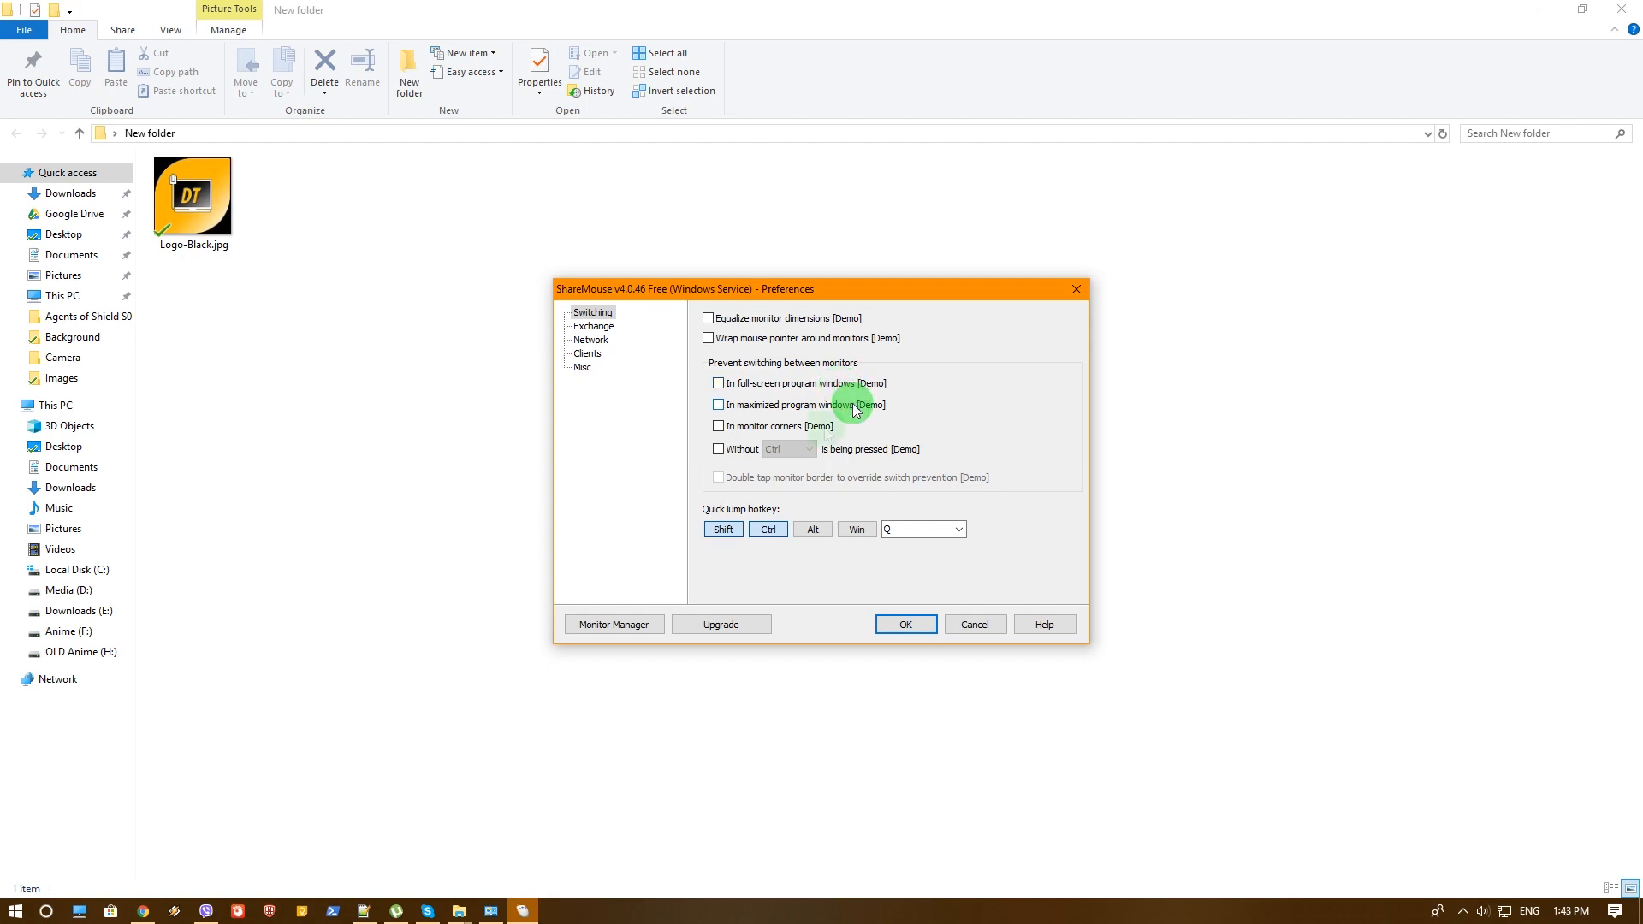
mouse_move(829, 433)
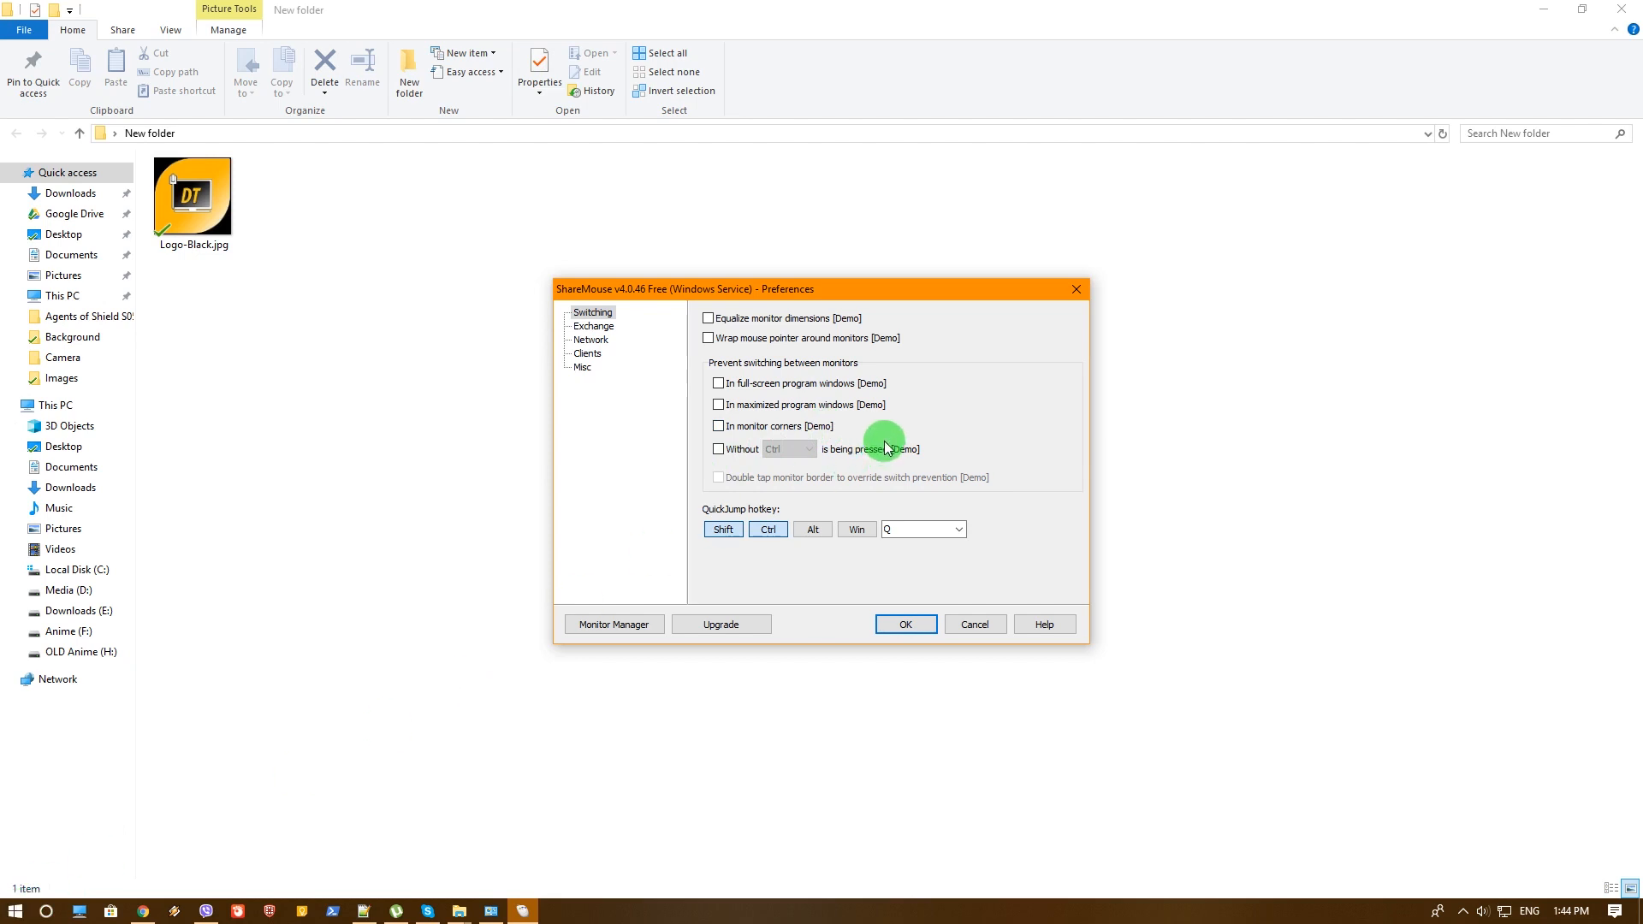
mouse_move(825, 469)
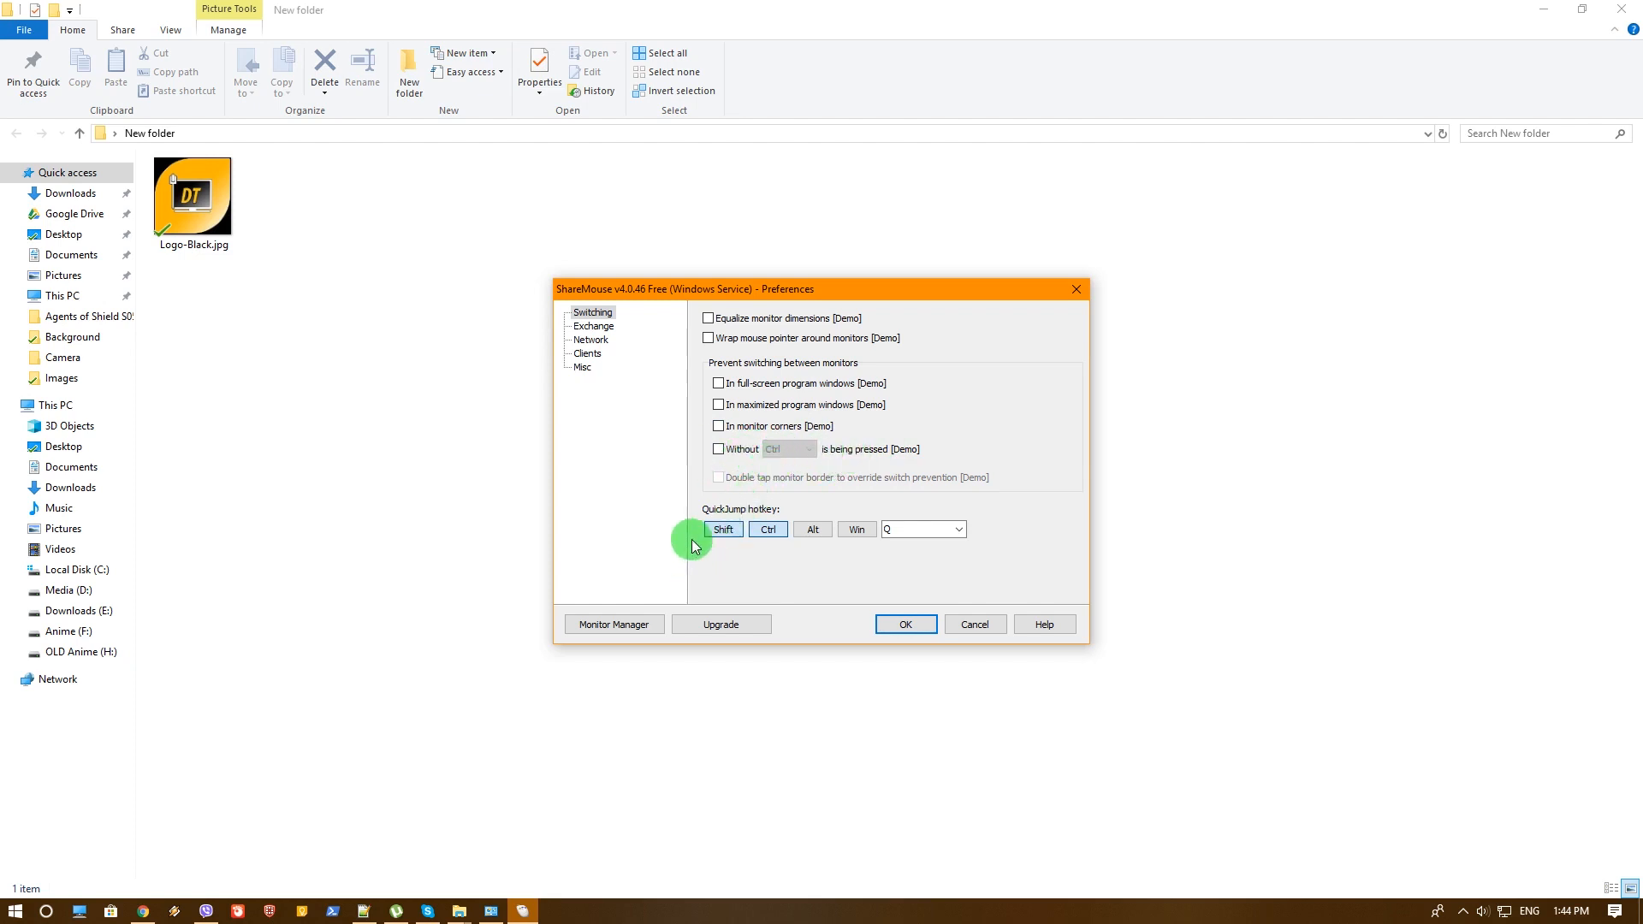
left_click(722, 529)
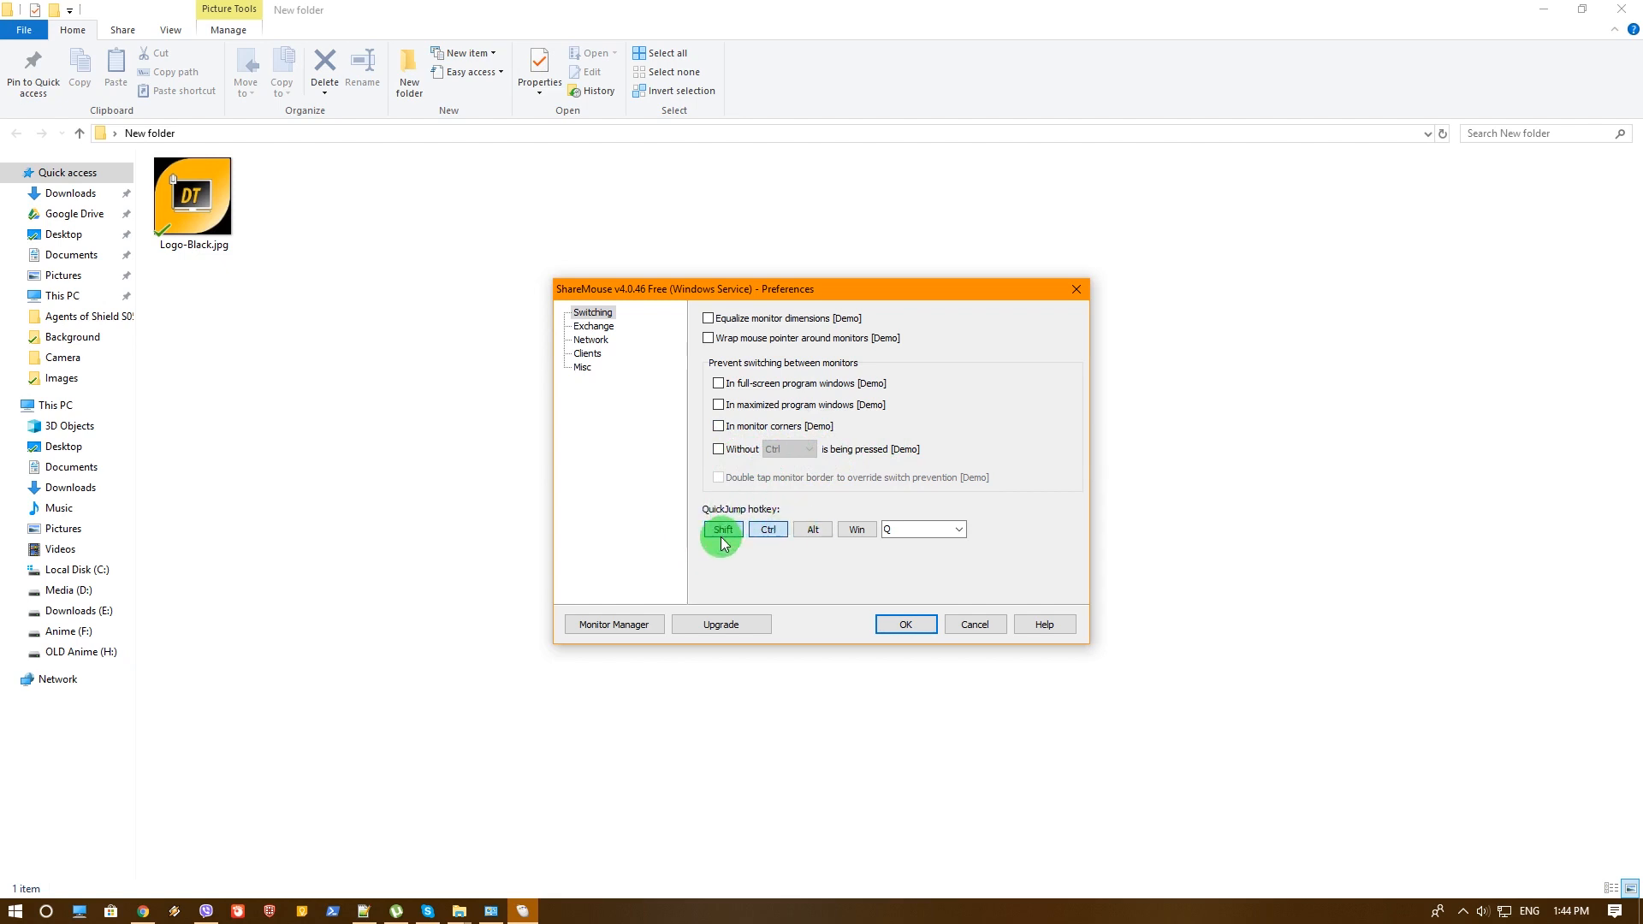
left_click(767, 529)
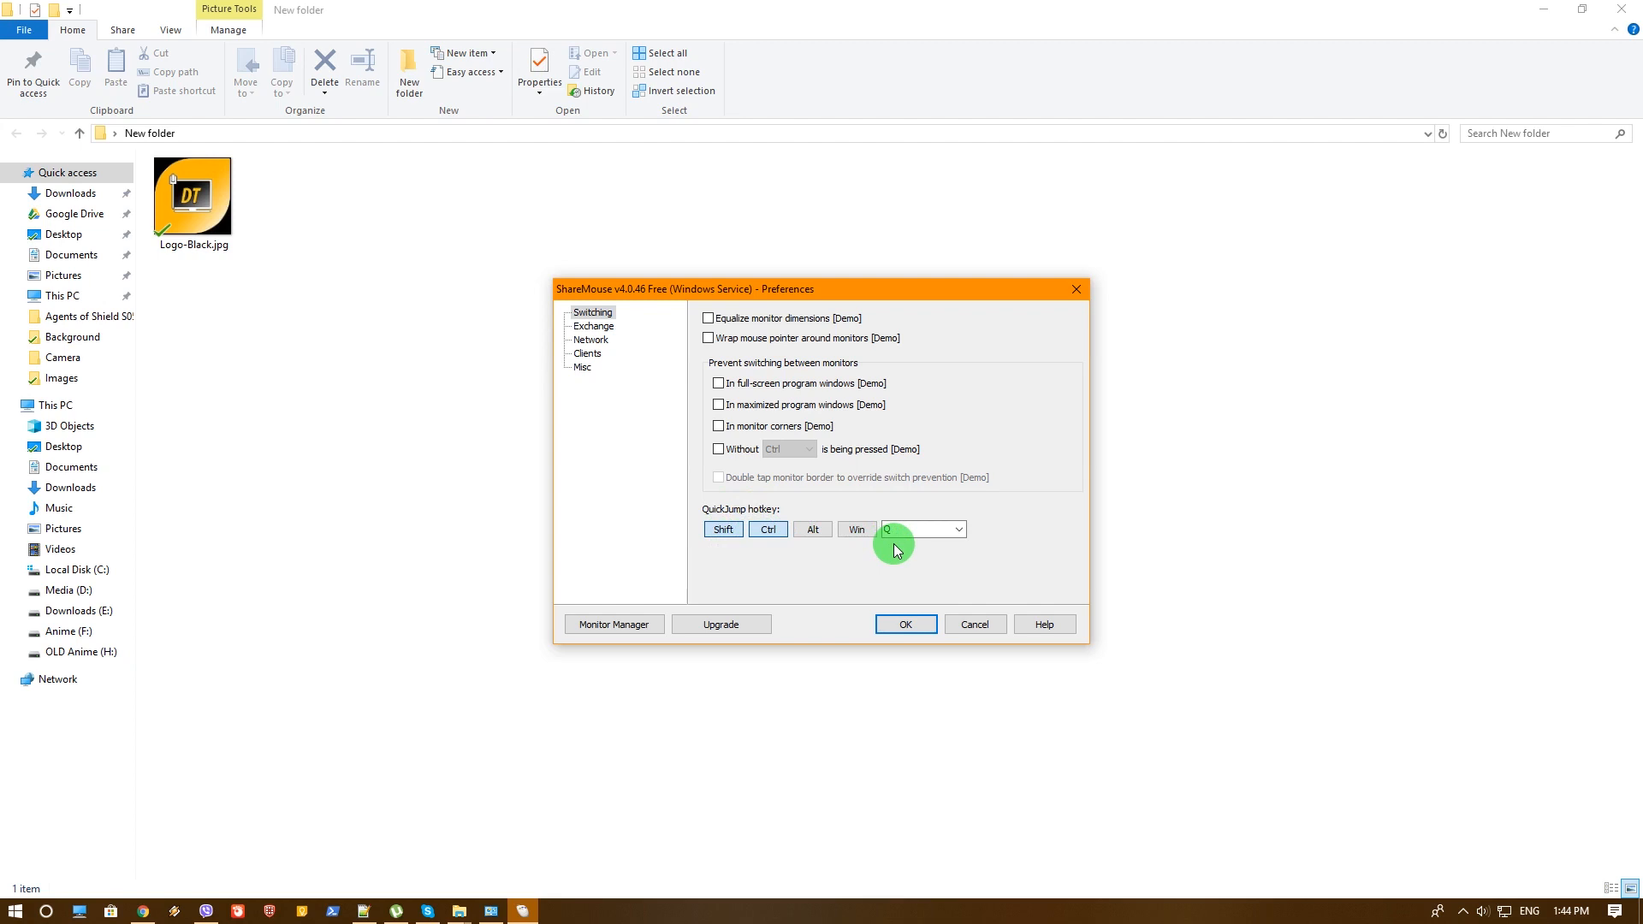
mouse_move(671, 508)
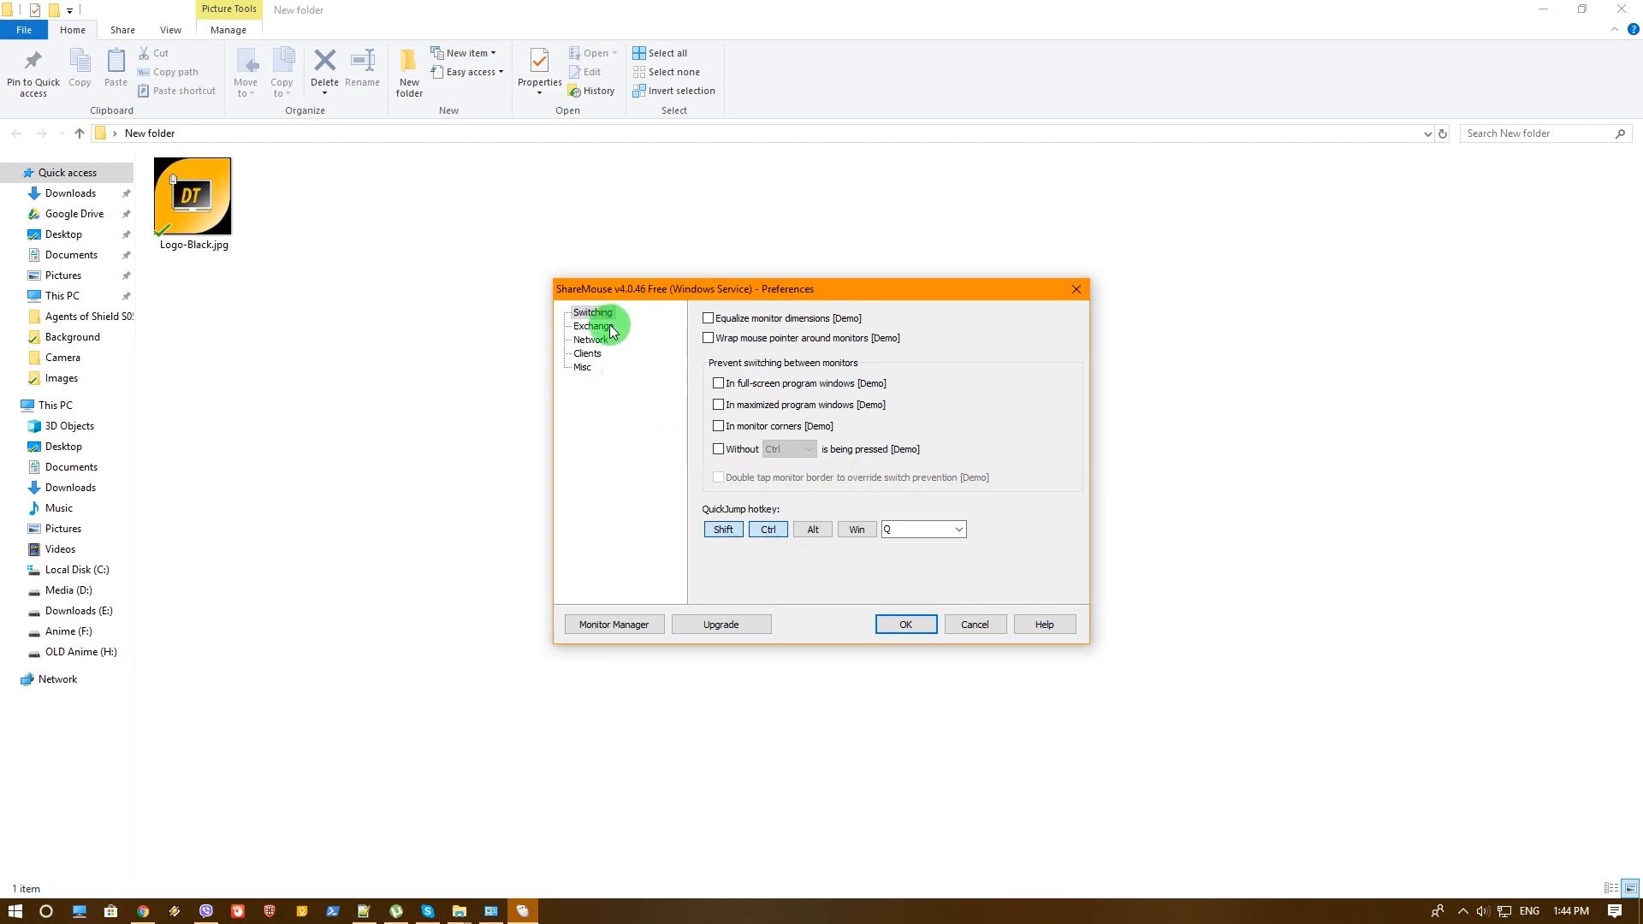
- On the Exchange page, turn on Unlock/Login [Demo] syncing, accept the warning and cancel the credentials prompt
left_click(593, 325)
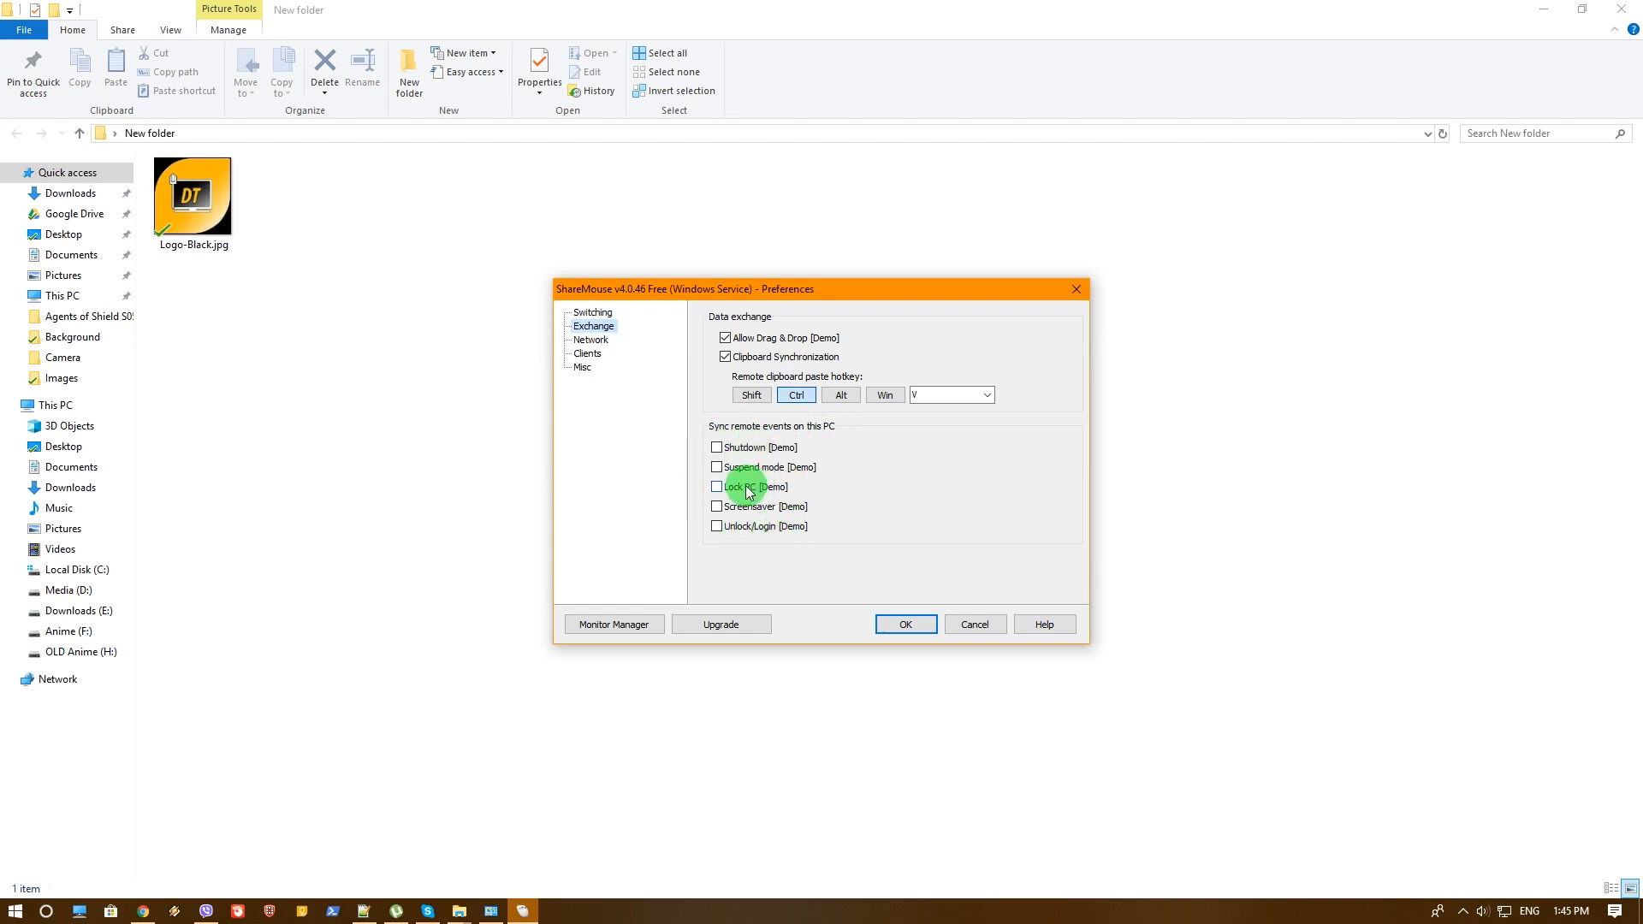
mouse_move(740, 533)
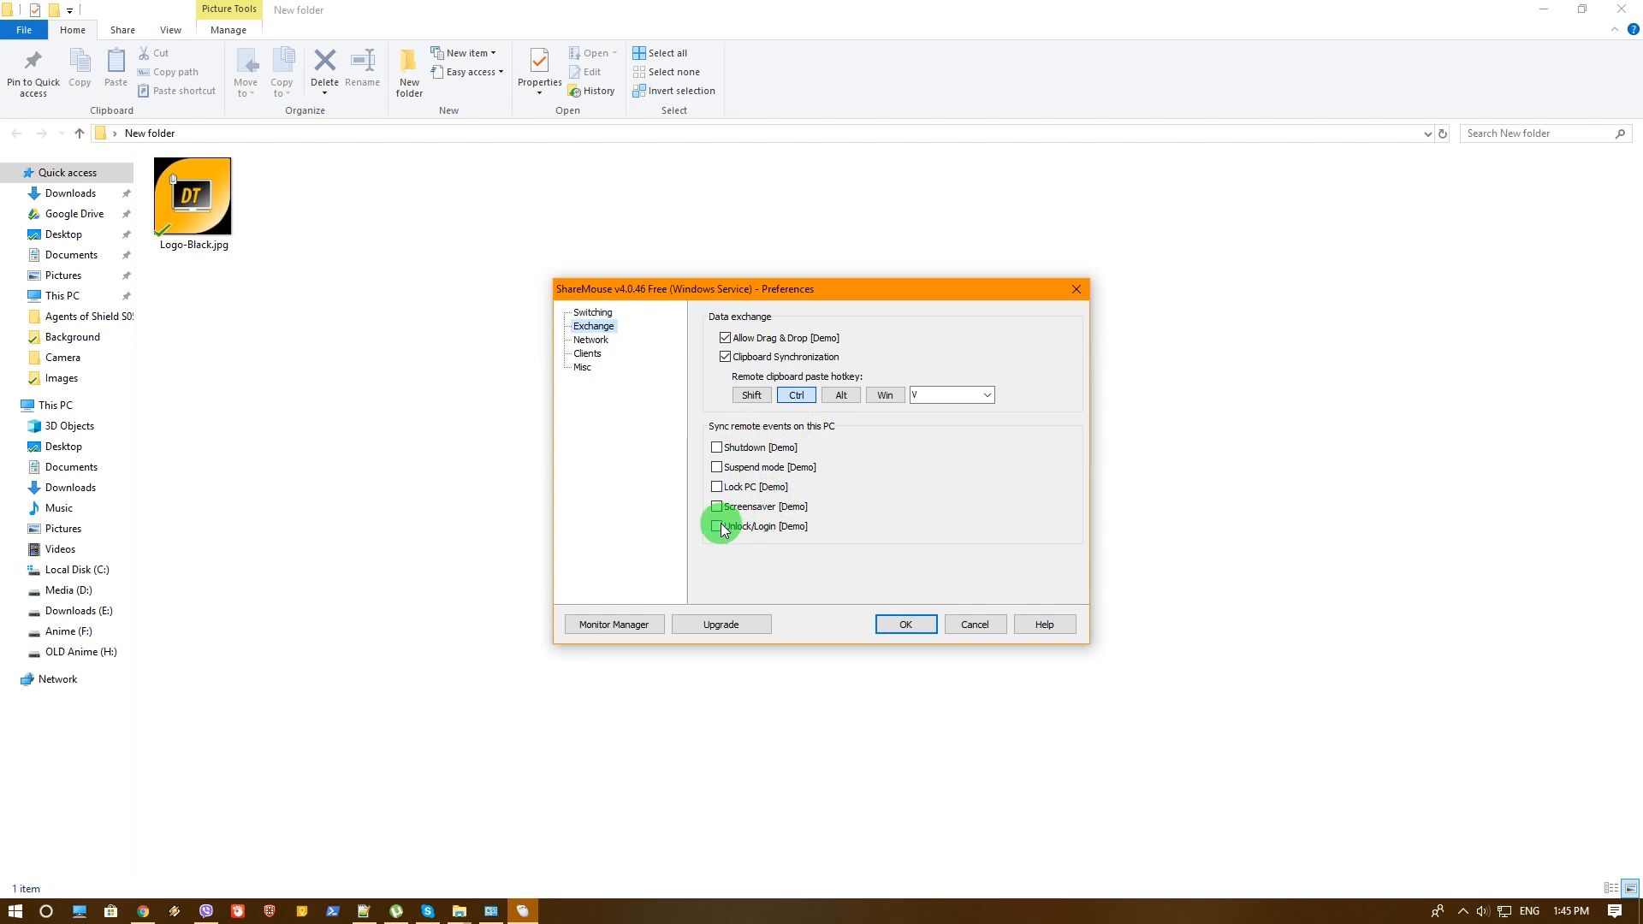
left_click(717, 525)
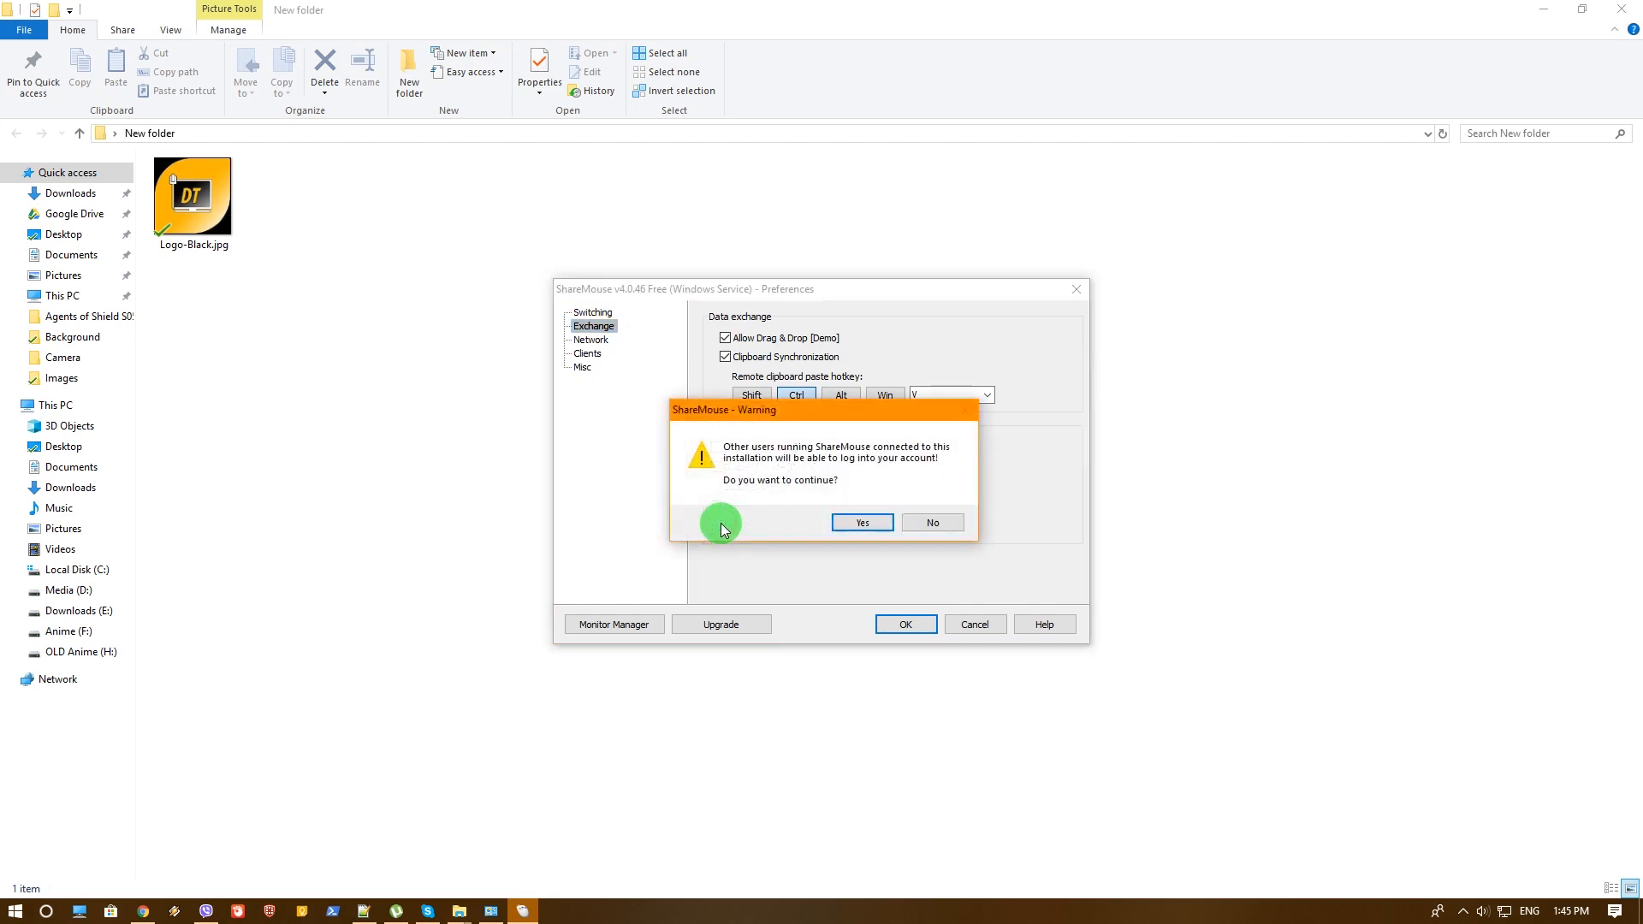
mouse_move(727, 502)
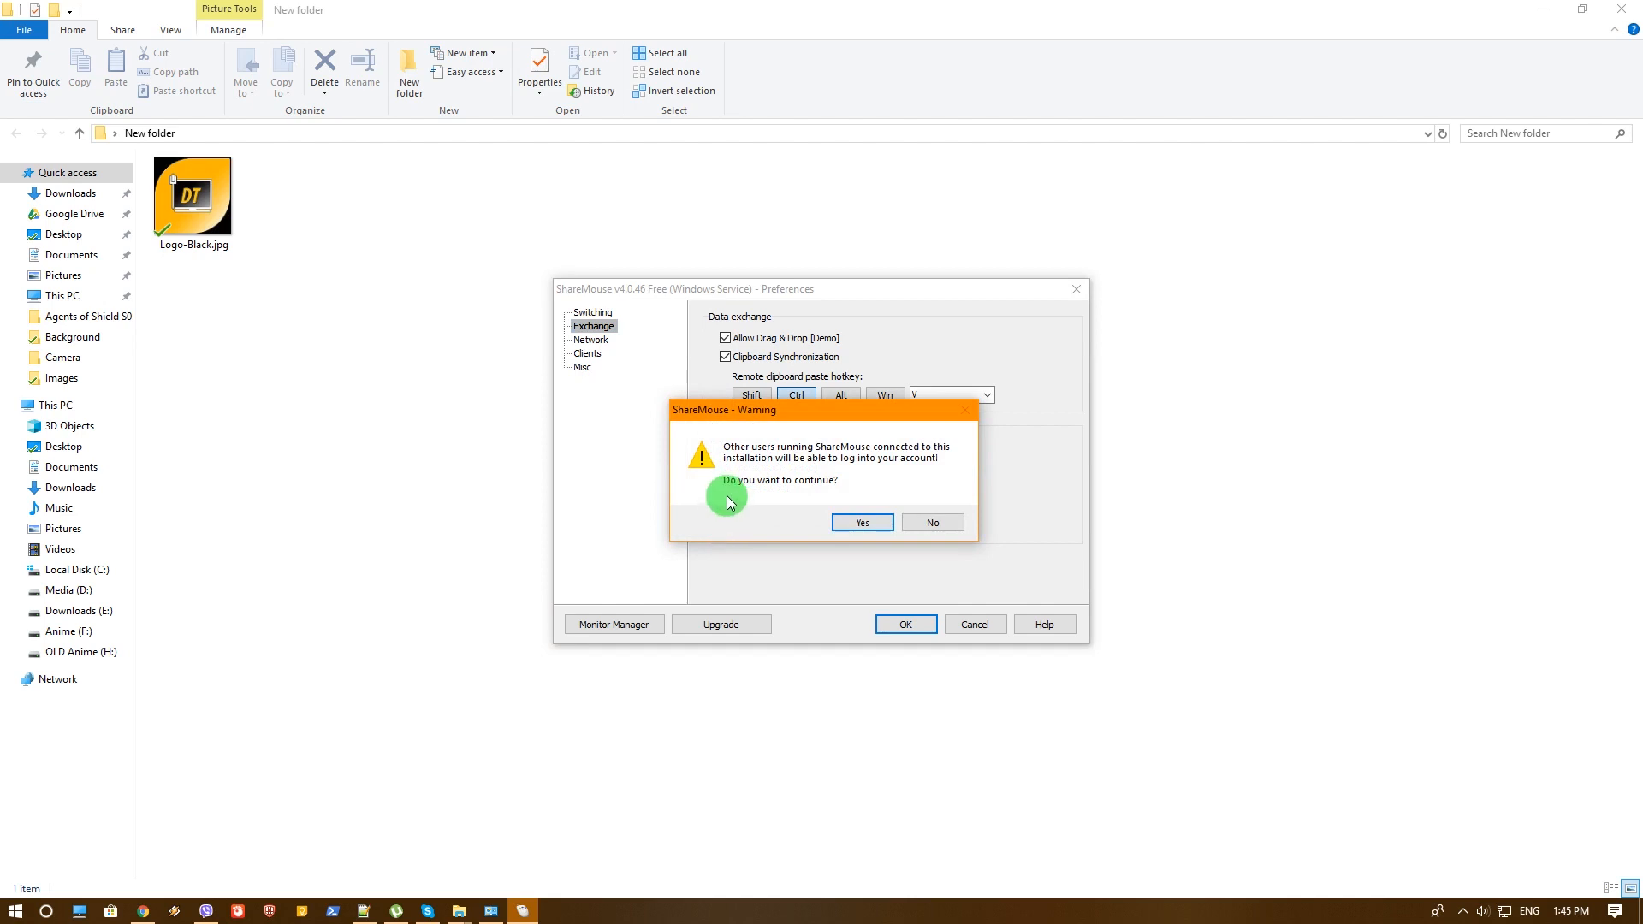
left_click(861, 522)
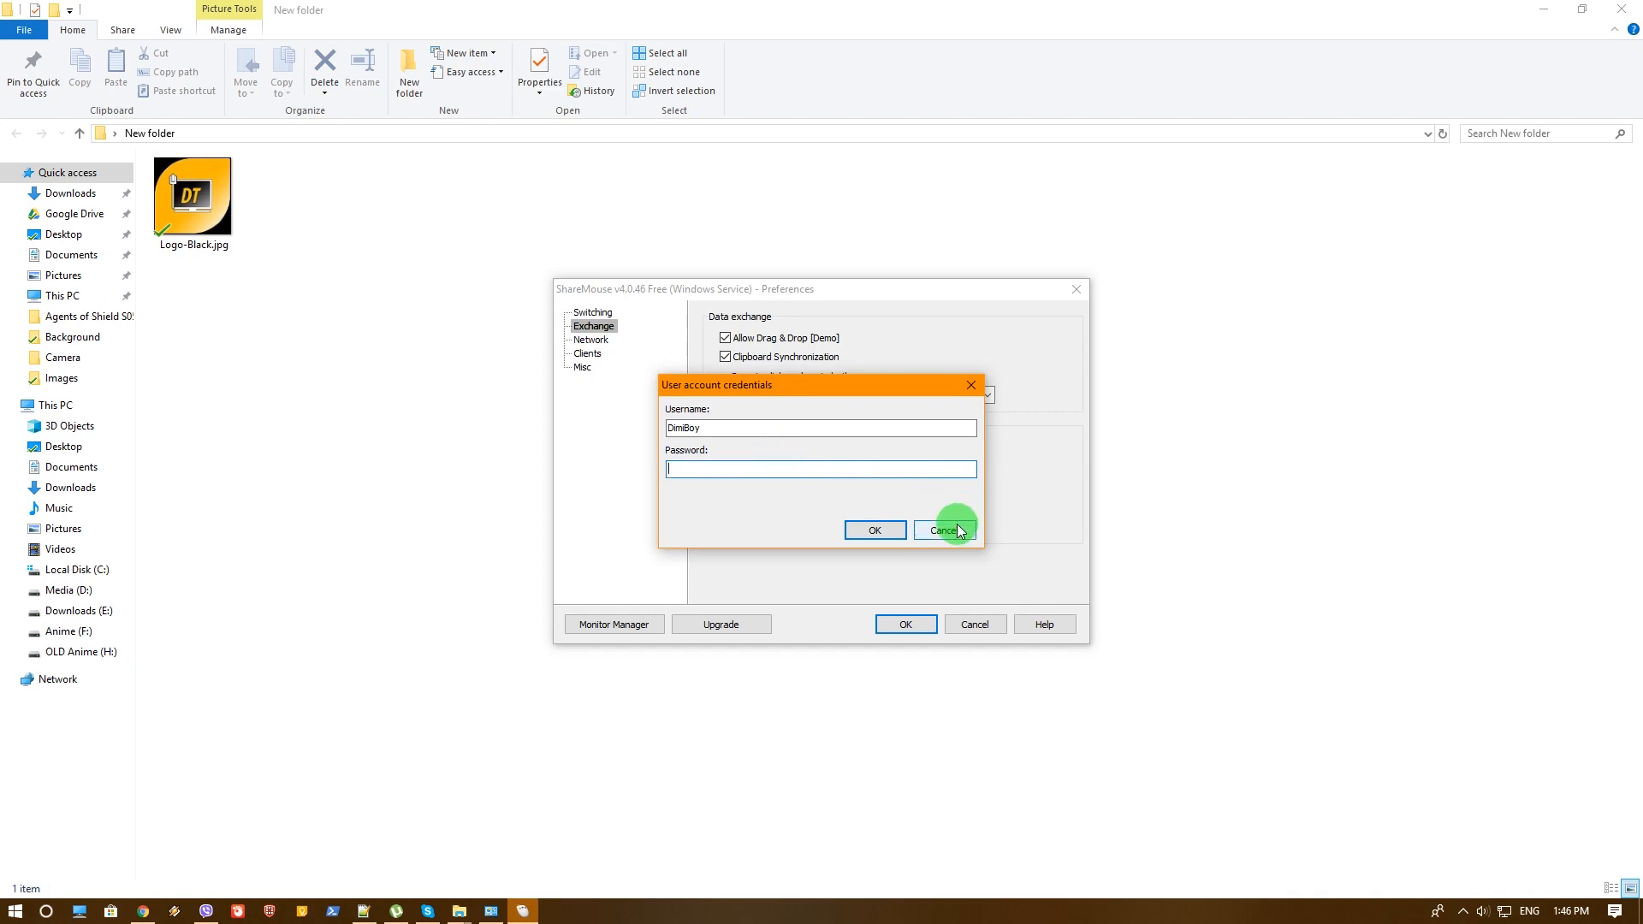
left_click(941, 530)
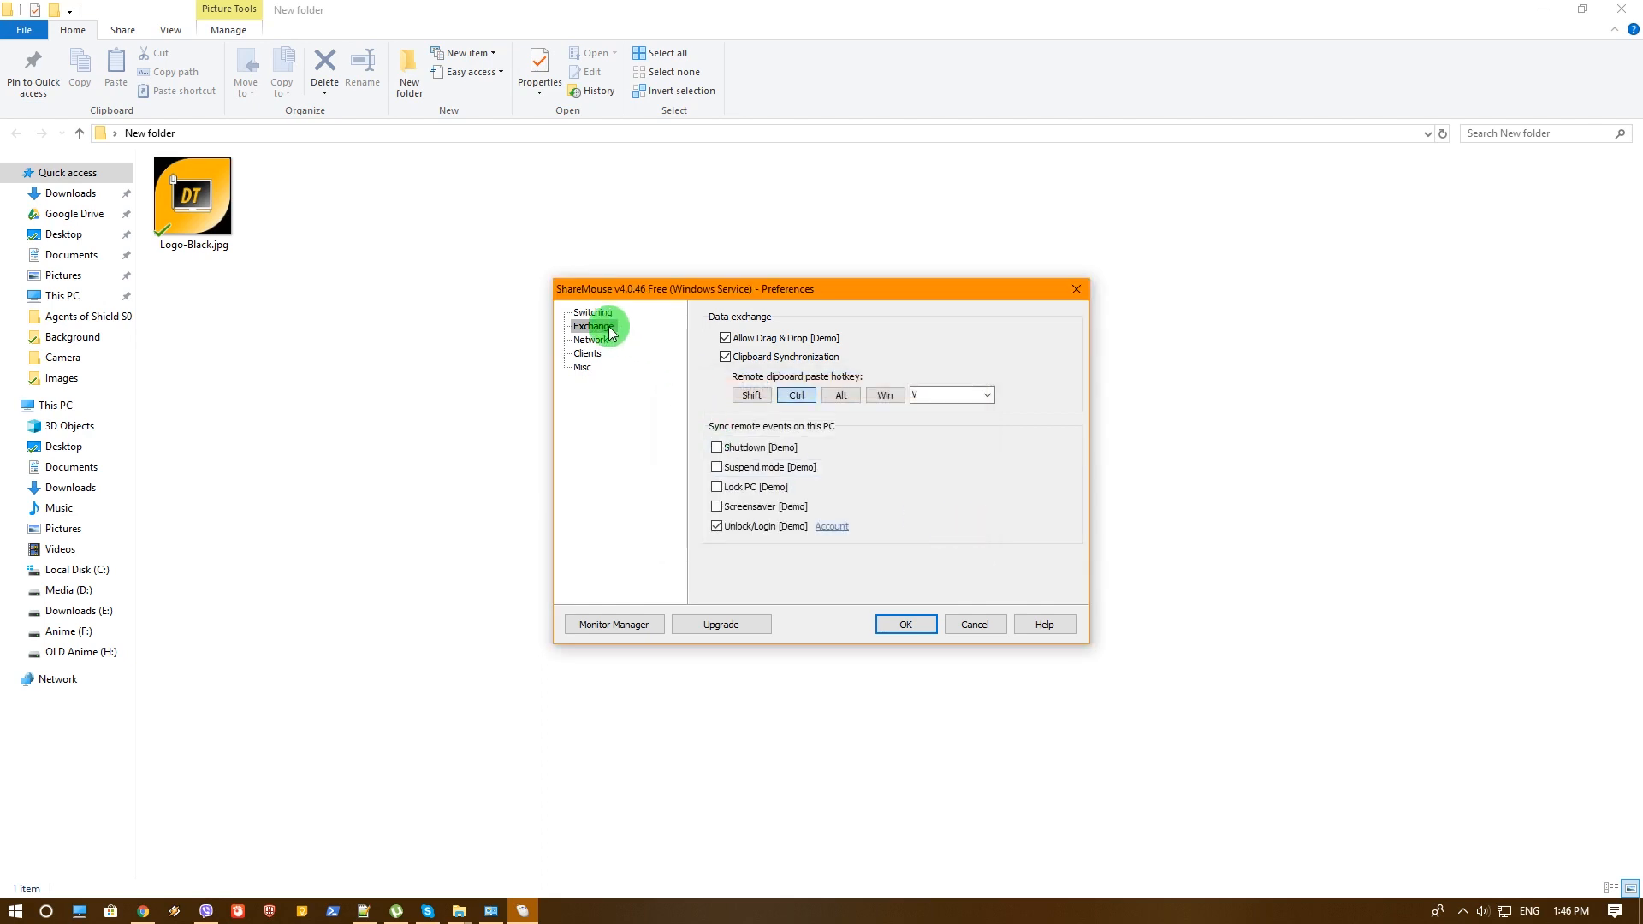
- Show the Network page with its Security, Online updates and TCP/UDP port settings
left_click(591, 339)
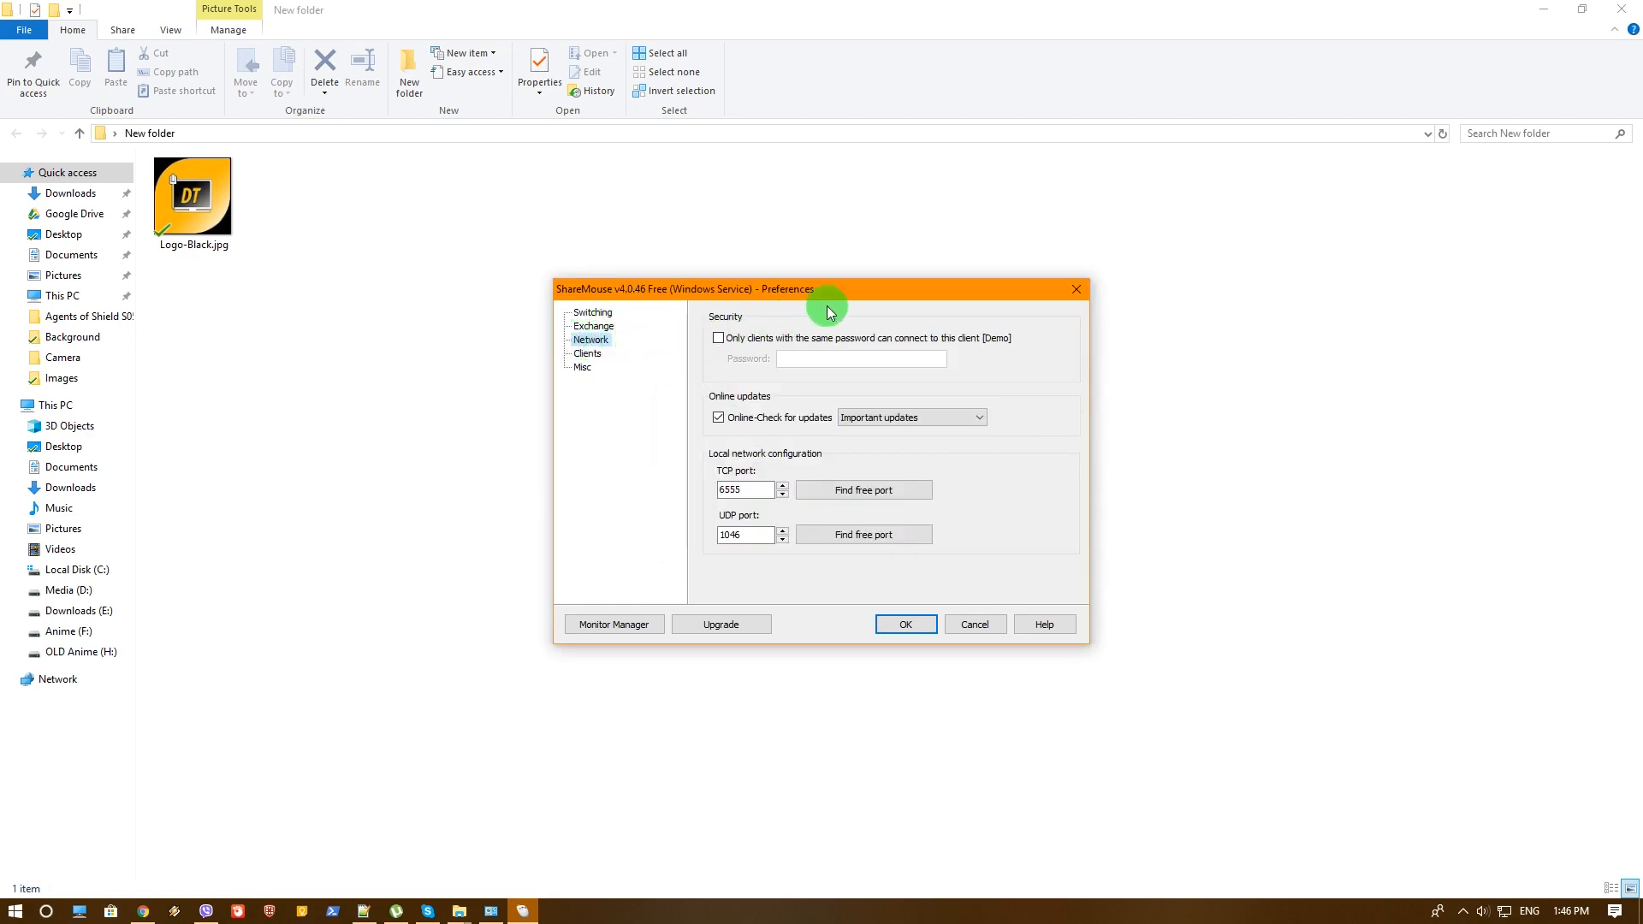
mouse_move(772, 345)
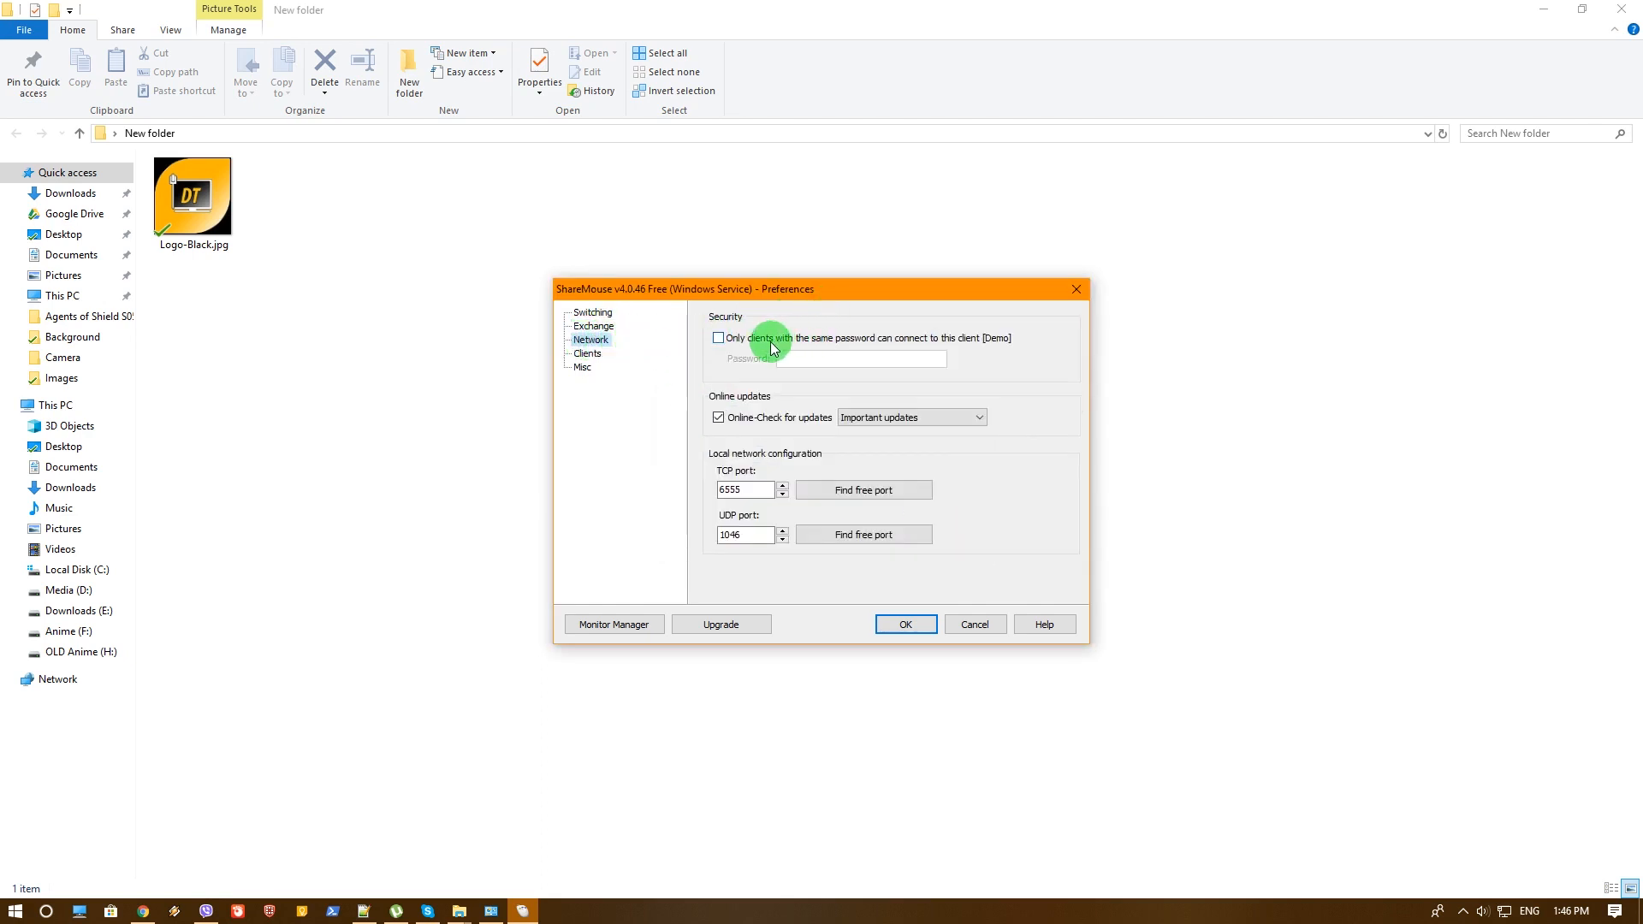
mouse_move(801, 370)
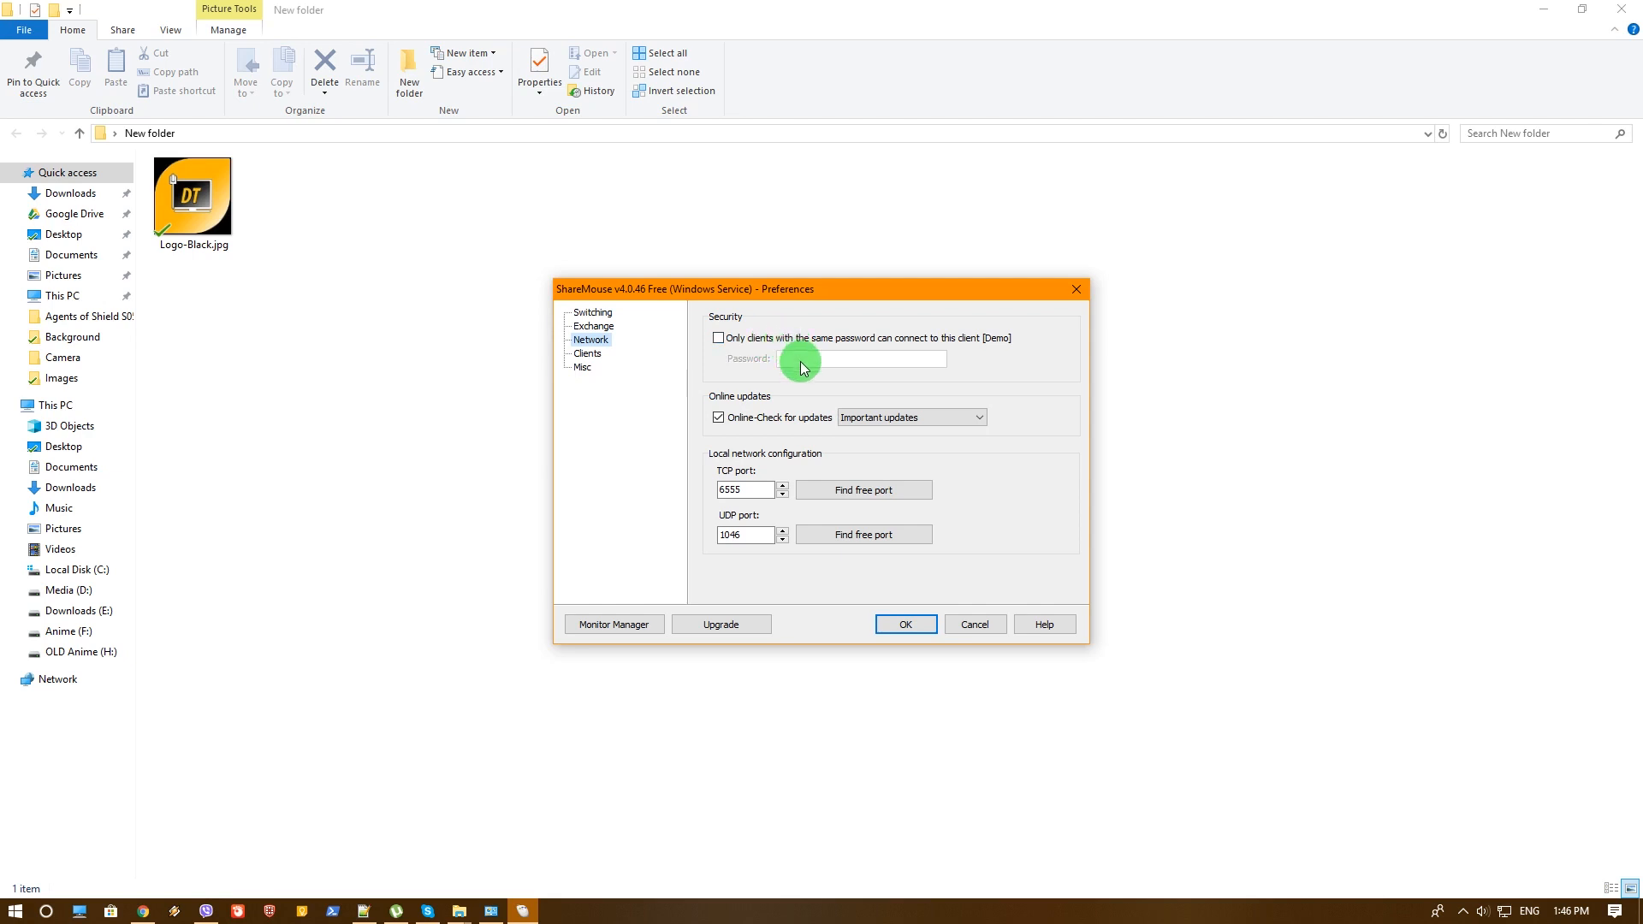
mouse_move(929, 391)
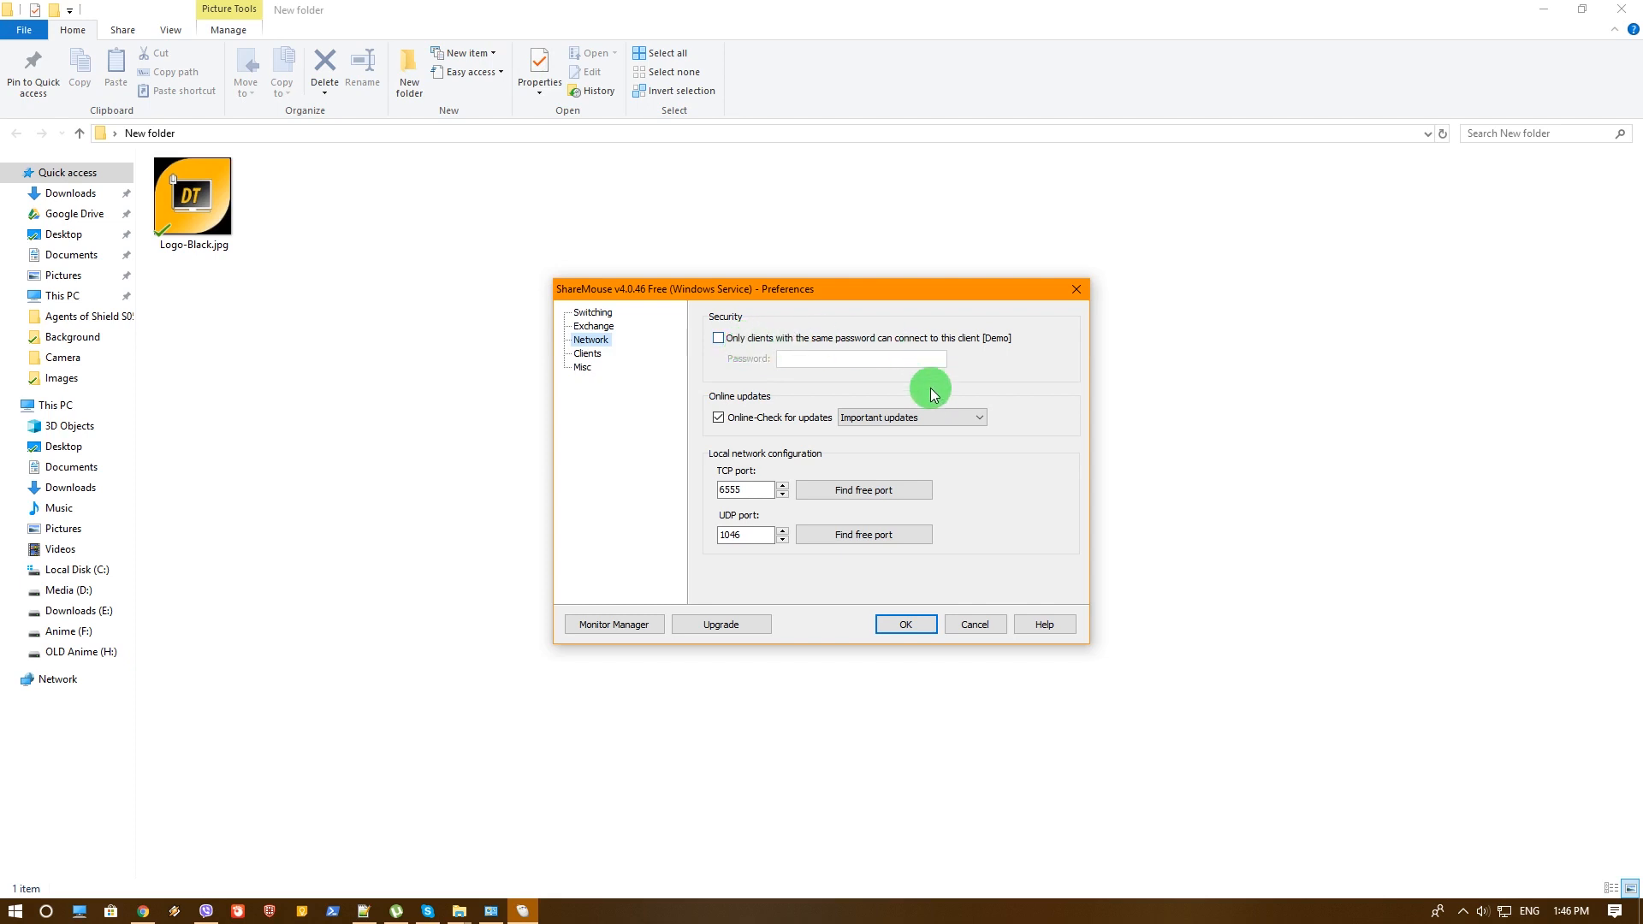
mouse_move(820, 385)
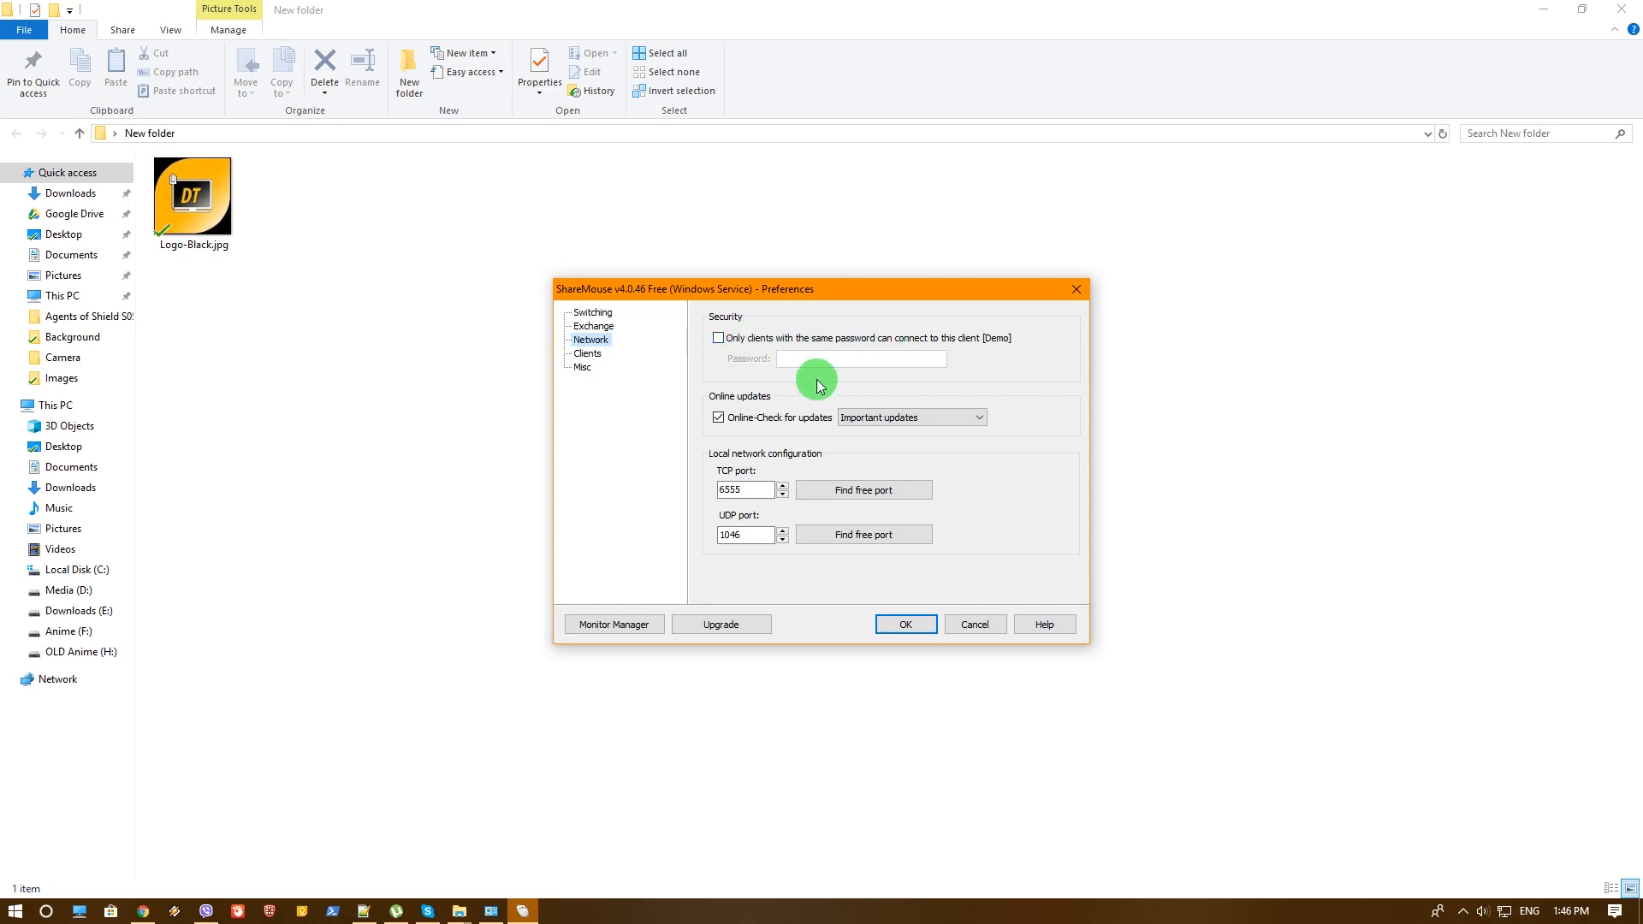
mouse_move(892, 464)
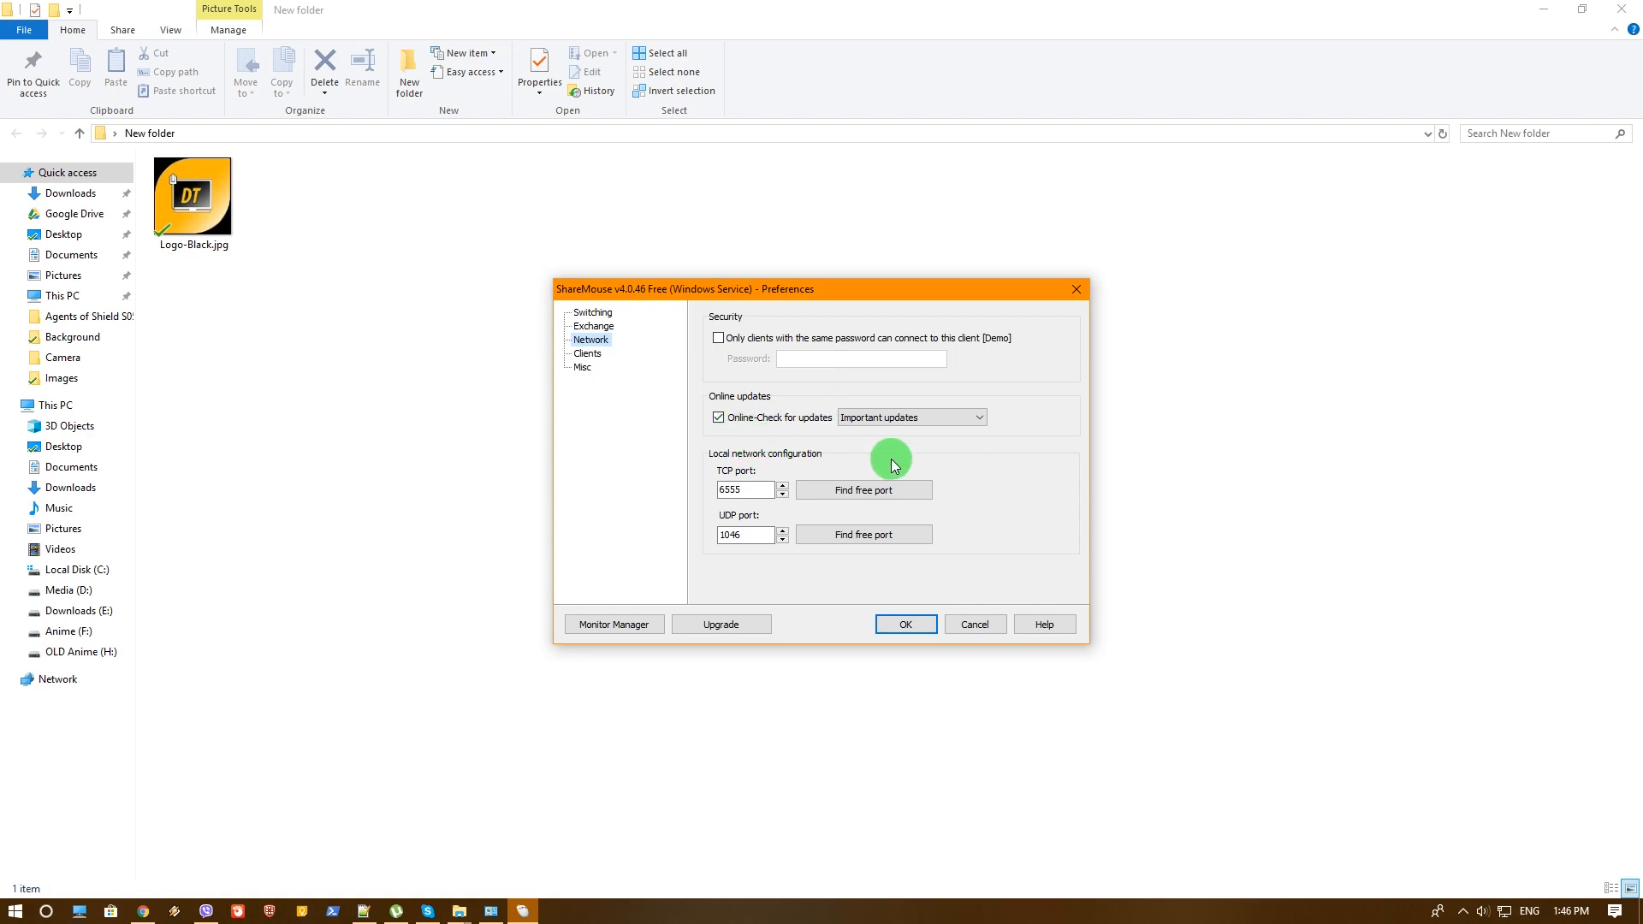
mouse_move(796, 452)
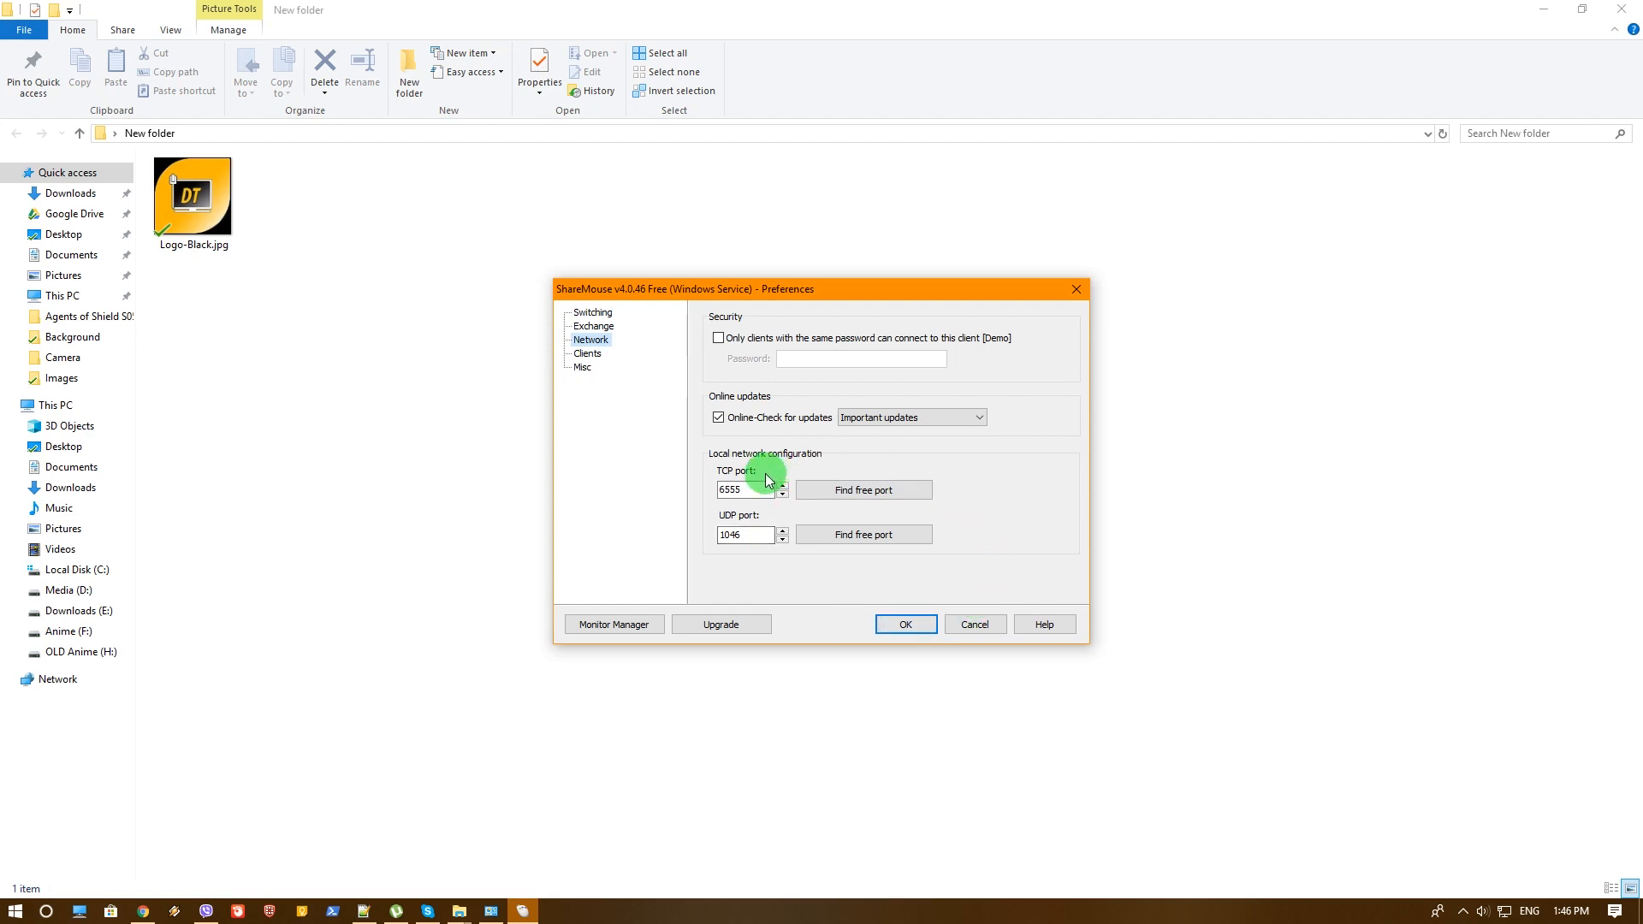
mouse_move(823, 442)
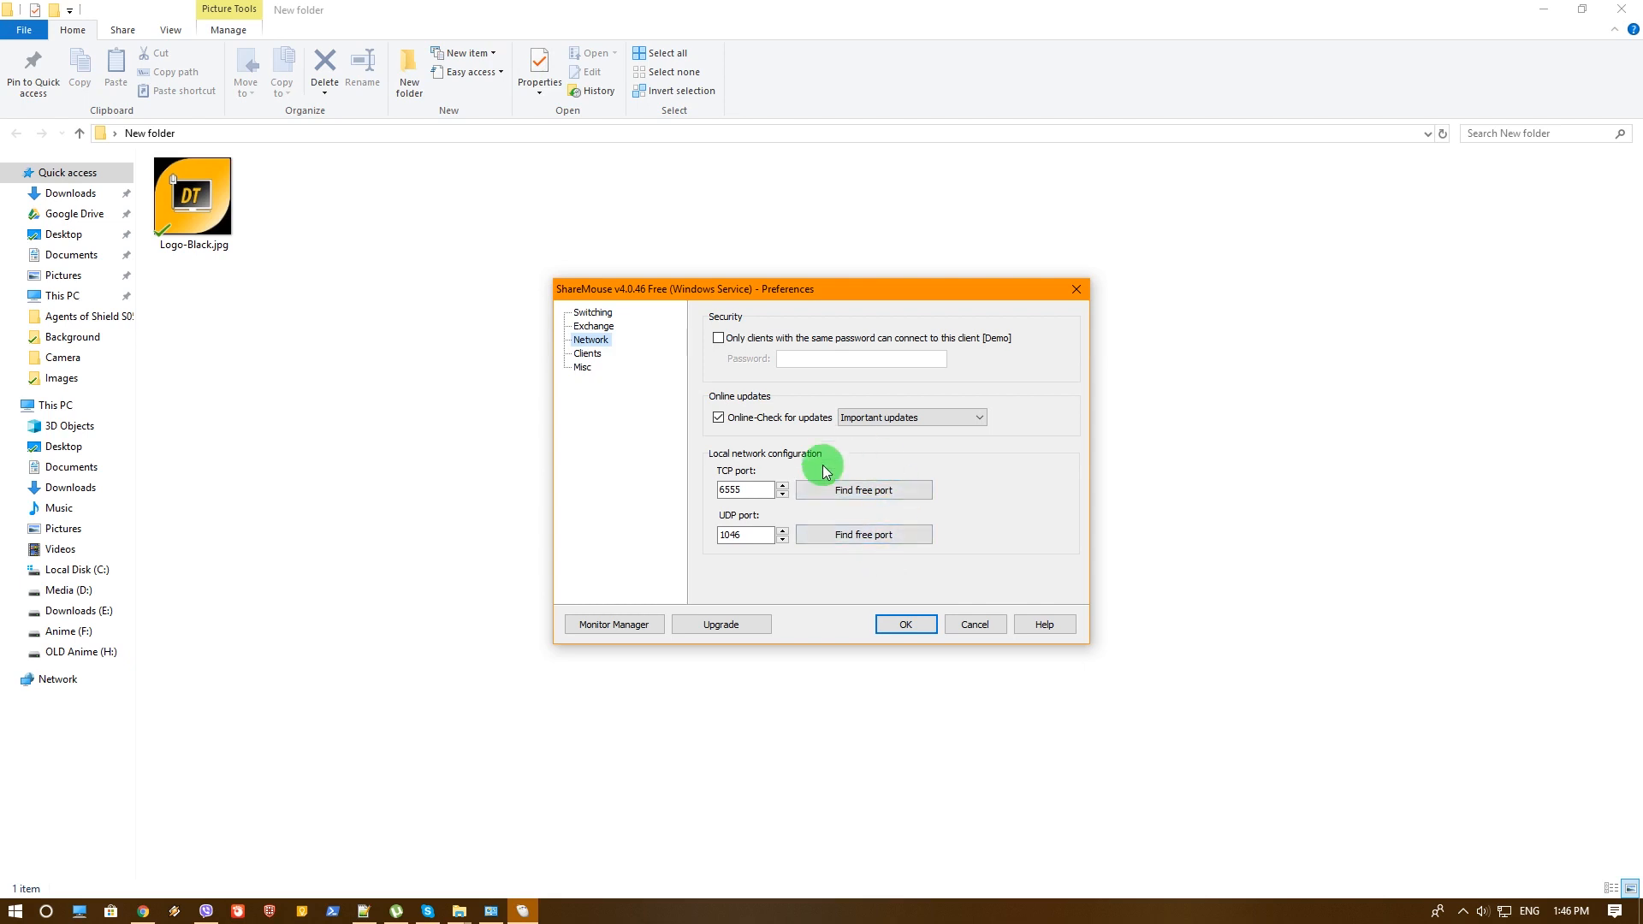
- Show the Clients page listing the manual client at 192.168.1.110 with its TCP port
left_click(587, 353)
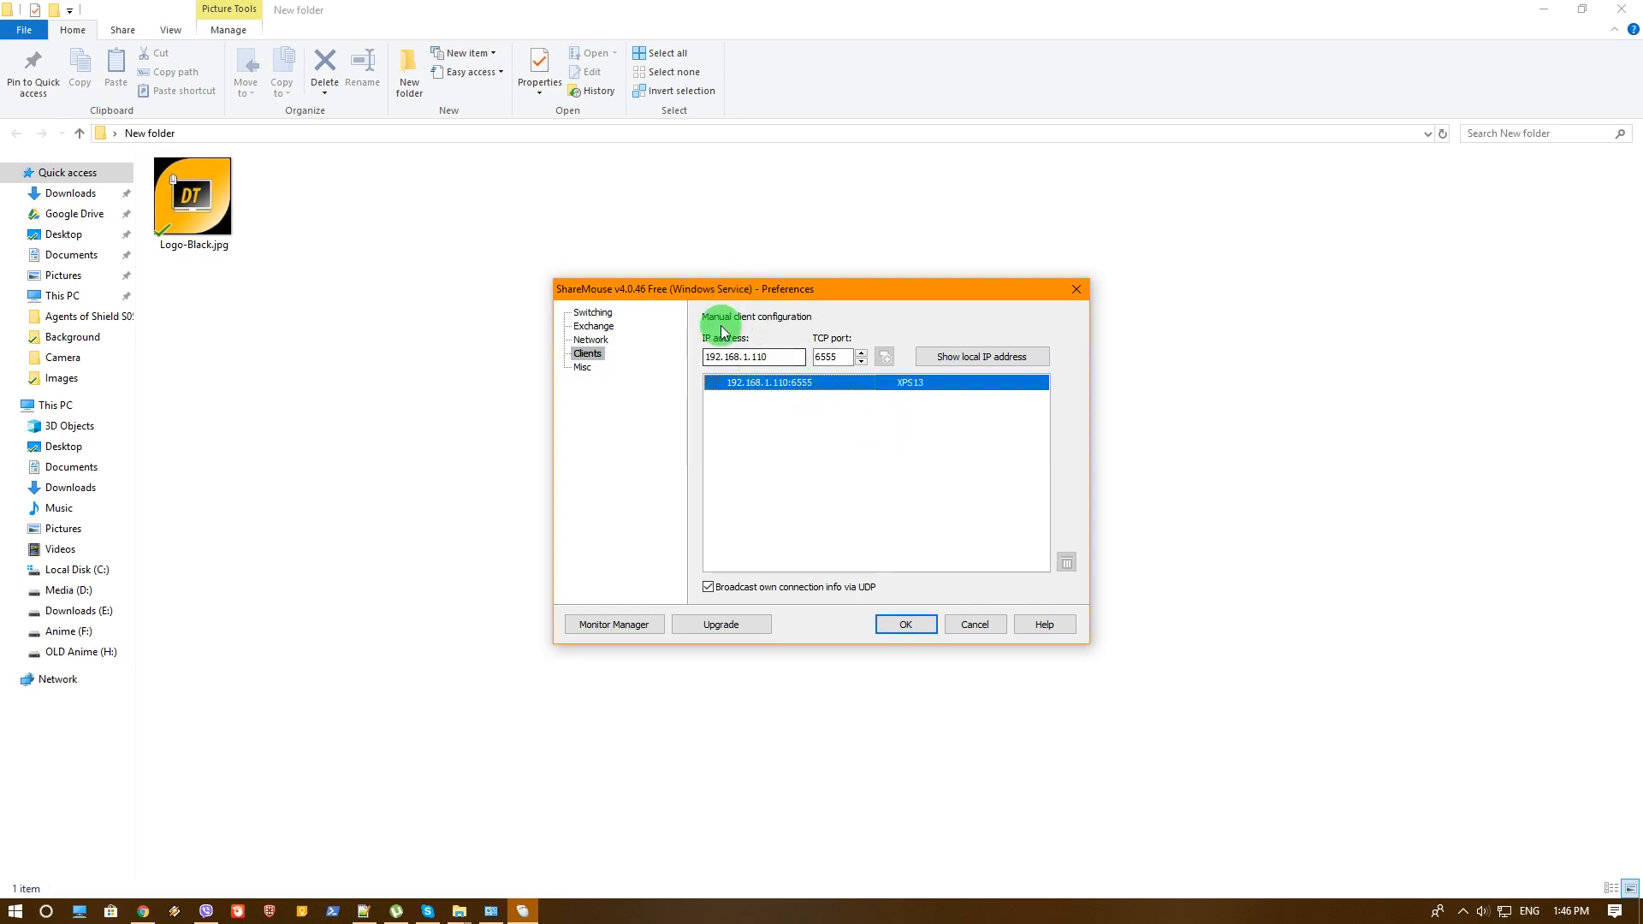
mouse_move(803, 426)
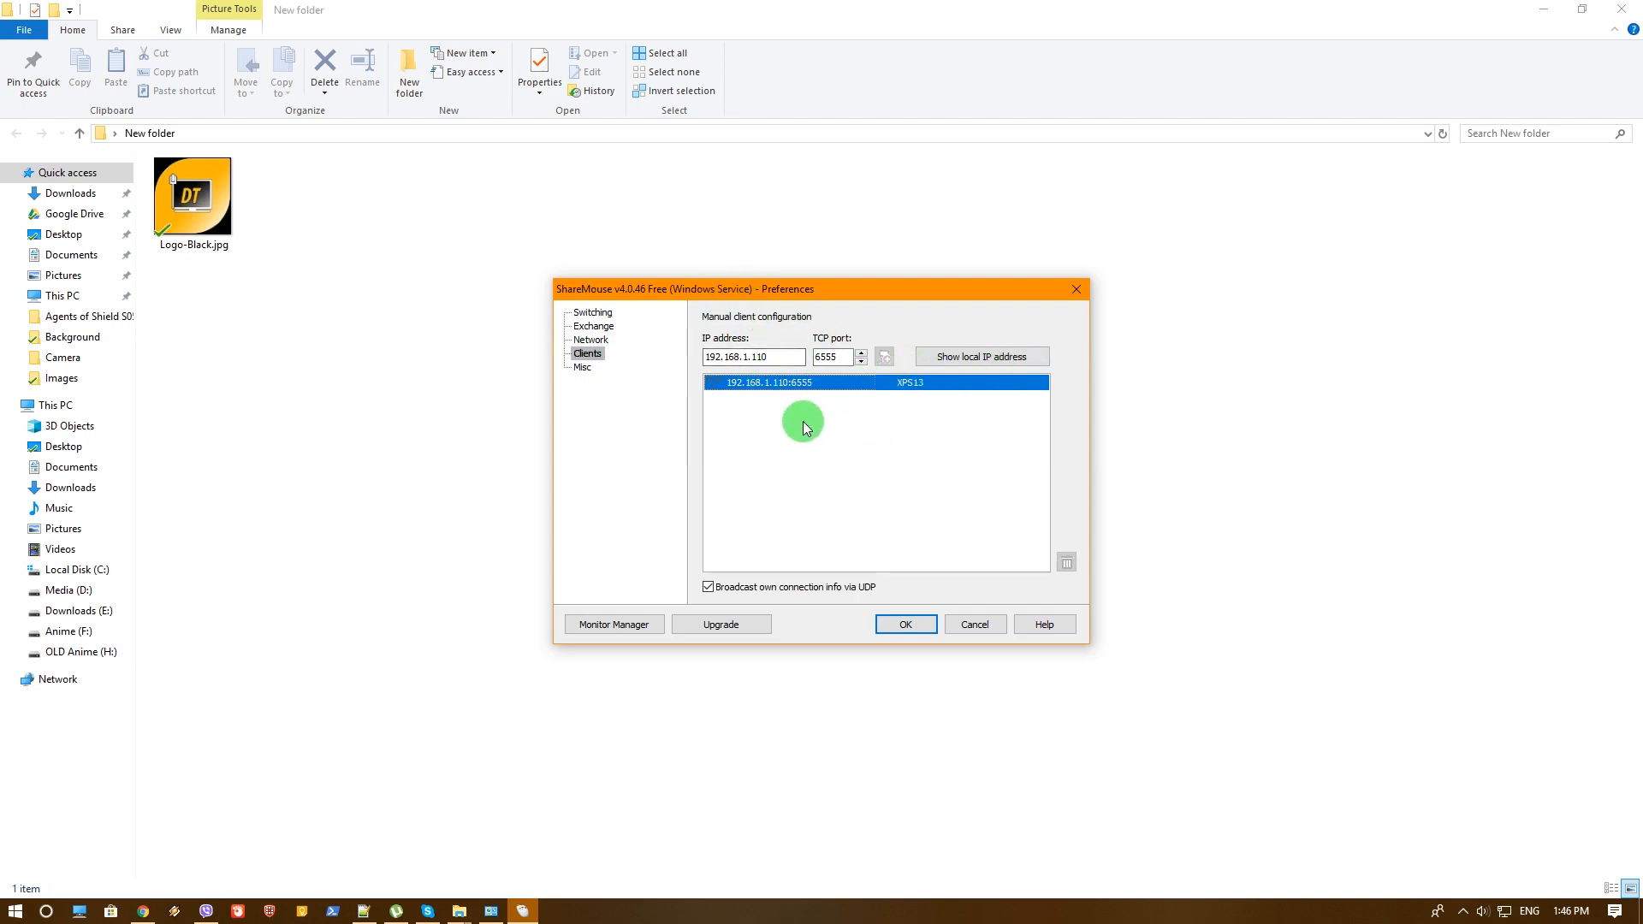
mouse_move(864, 407)
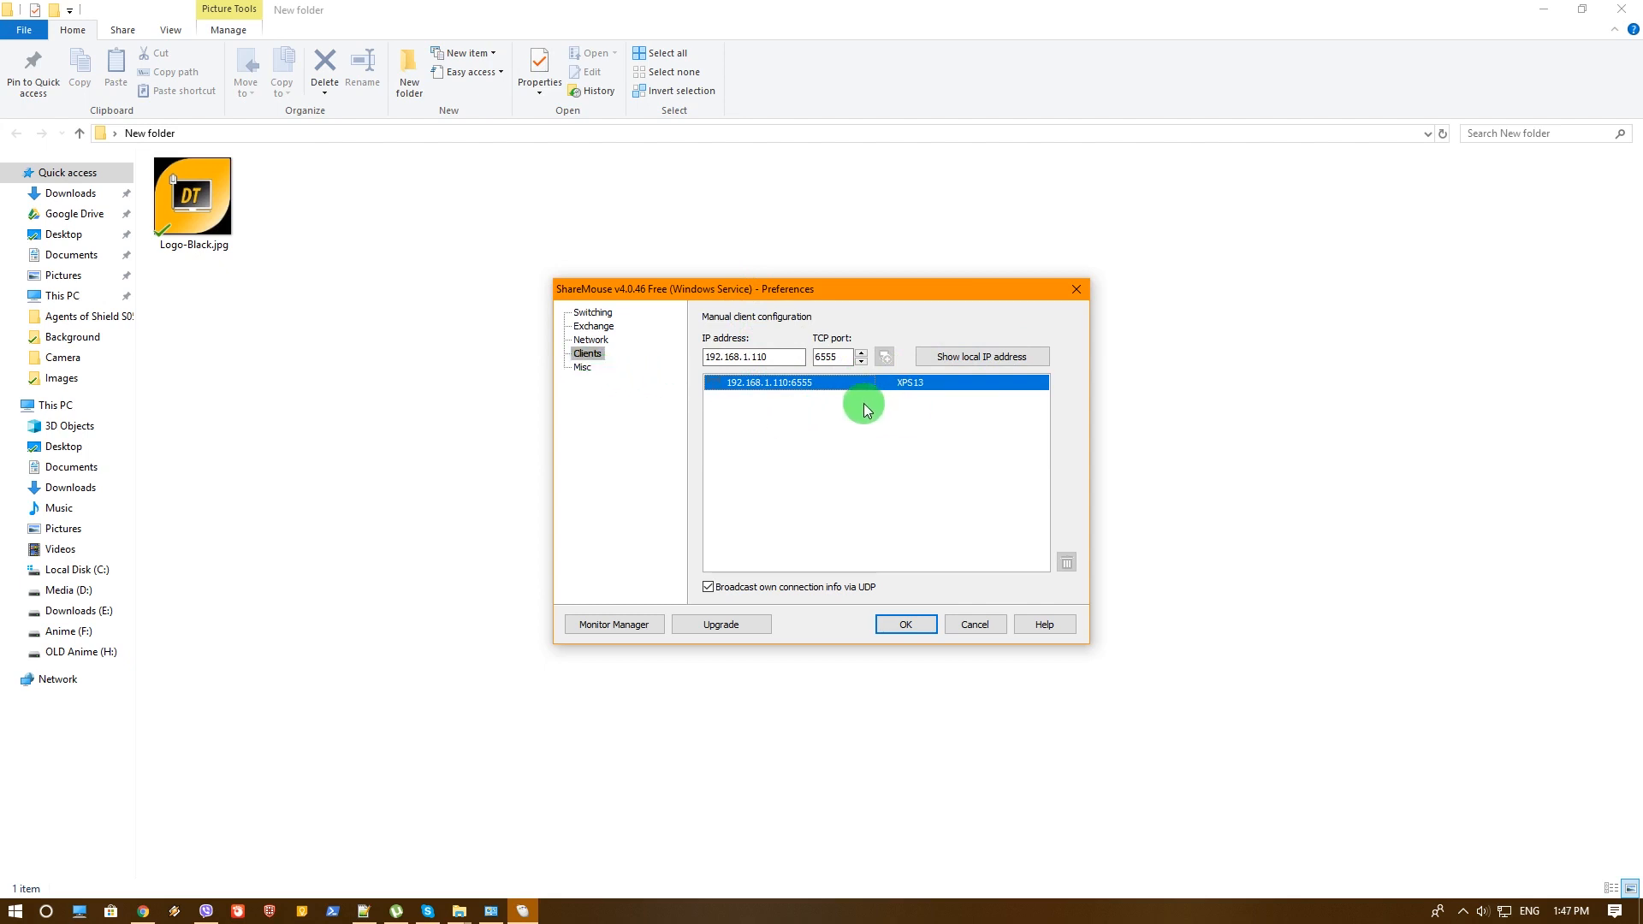
mouse_move(832, 399)
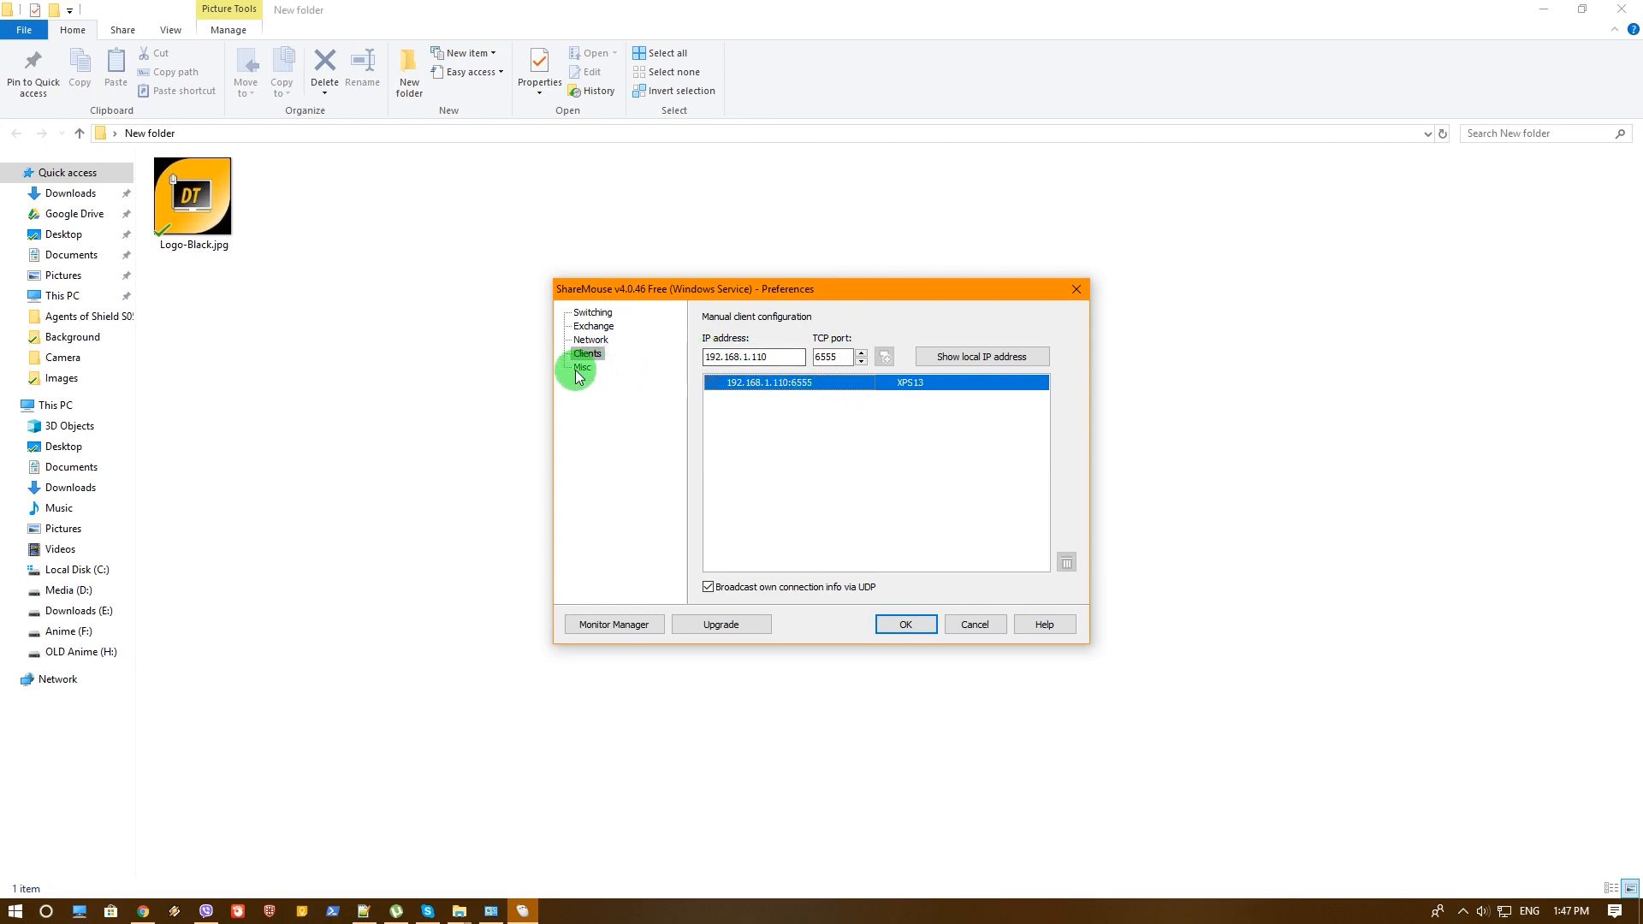
- Show the Misc page with ESC-to-cancel count, dim monitors, scroll speed and tray notifications
left_click(582, 366)
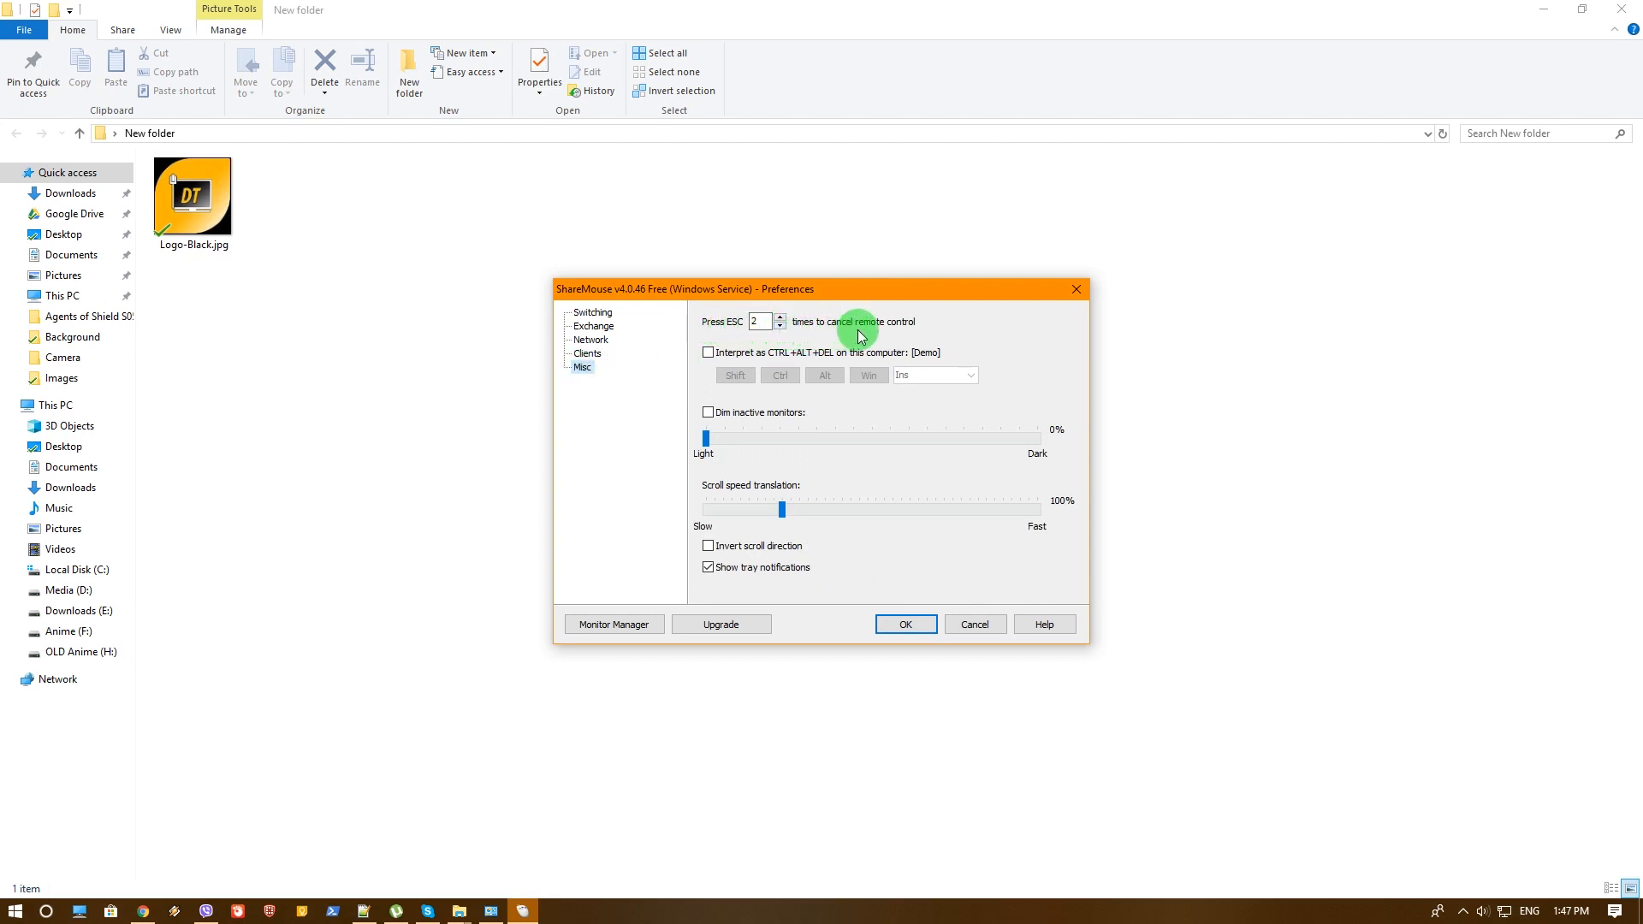
mouse_move(946, 332)
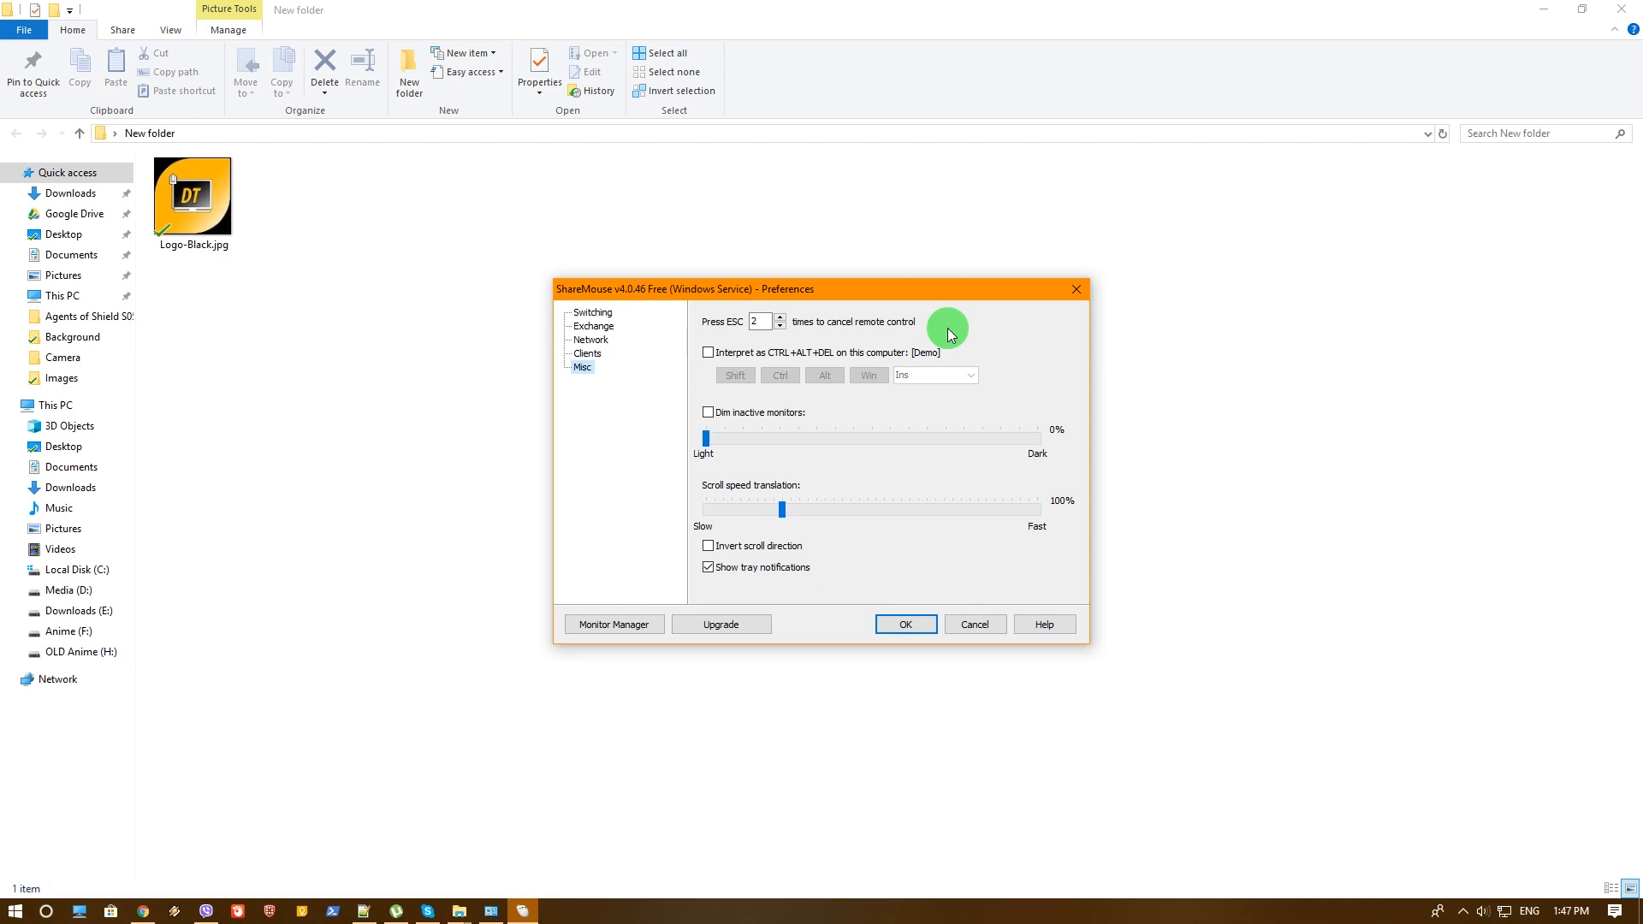
mouse_move(941, 325)
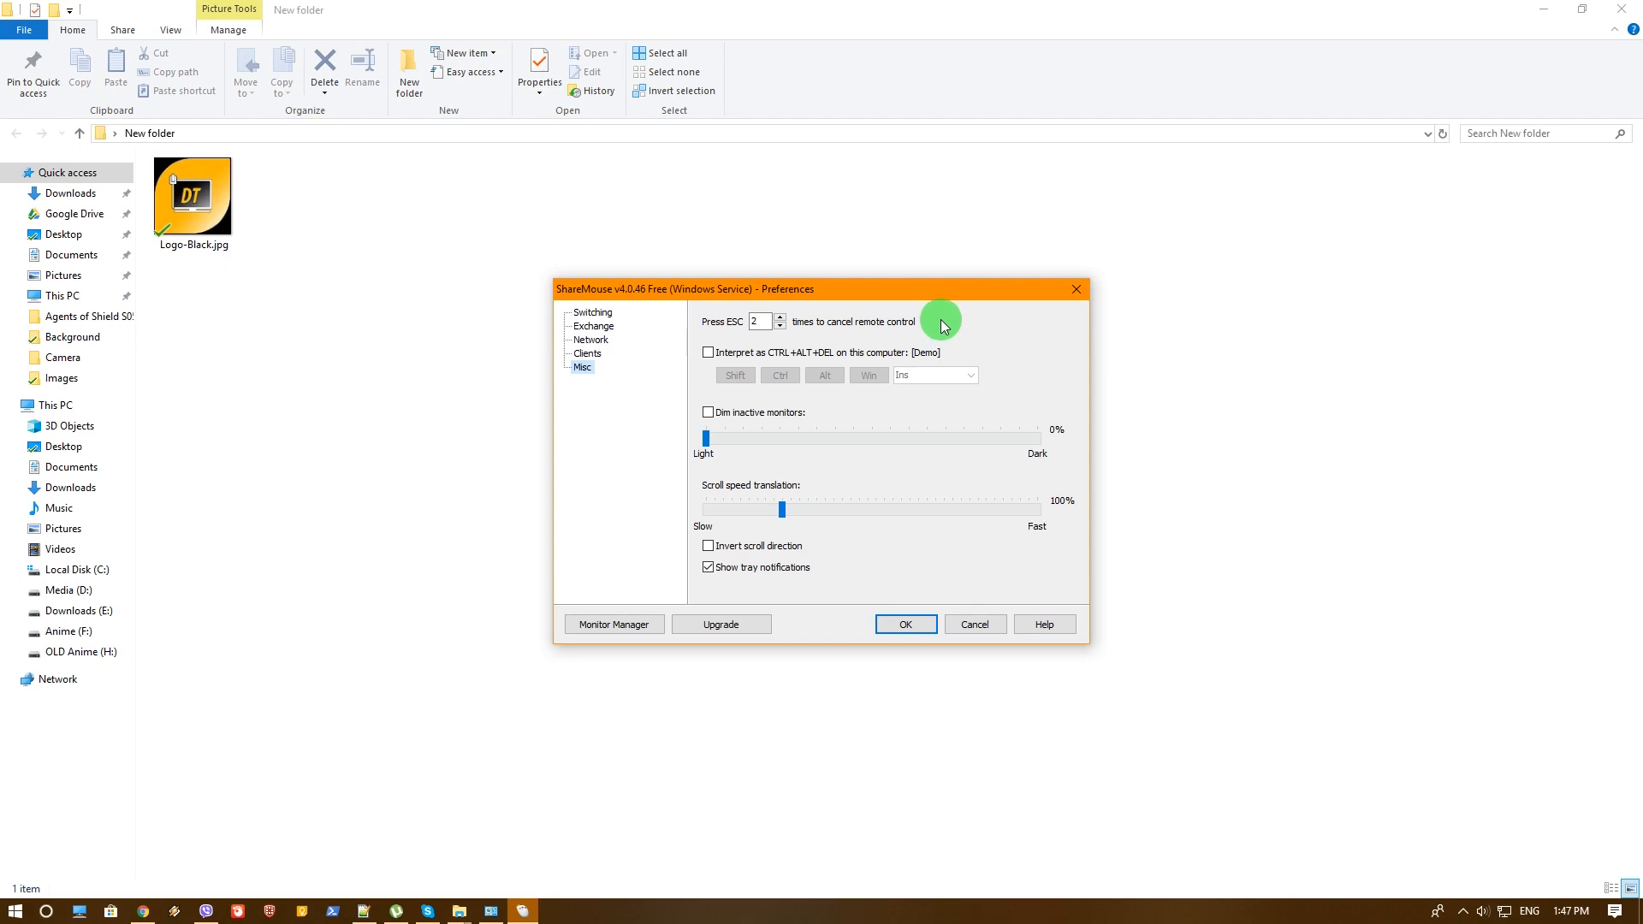
mouse_move(855, 375)
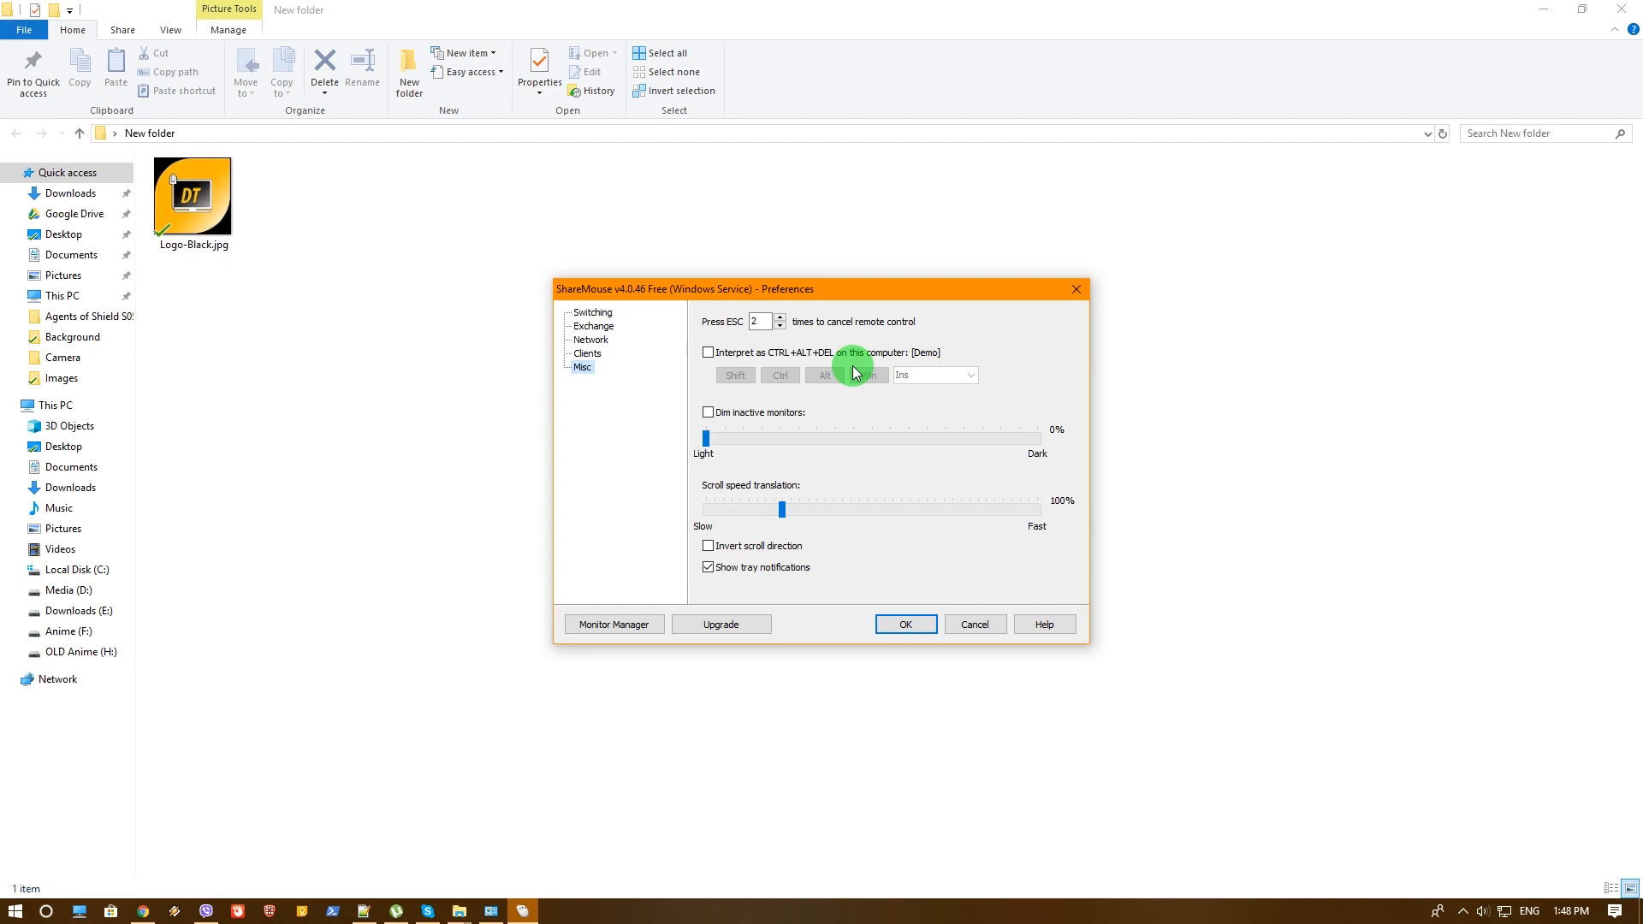
mouse_move(820, 414)
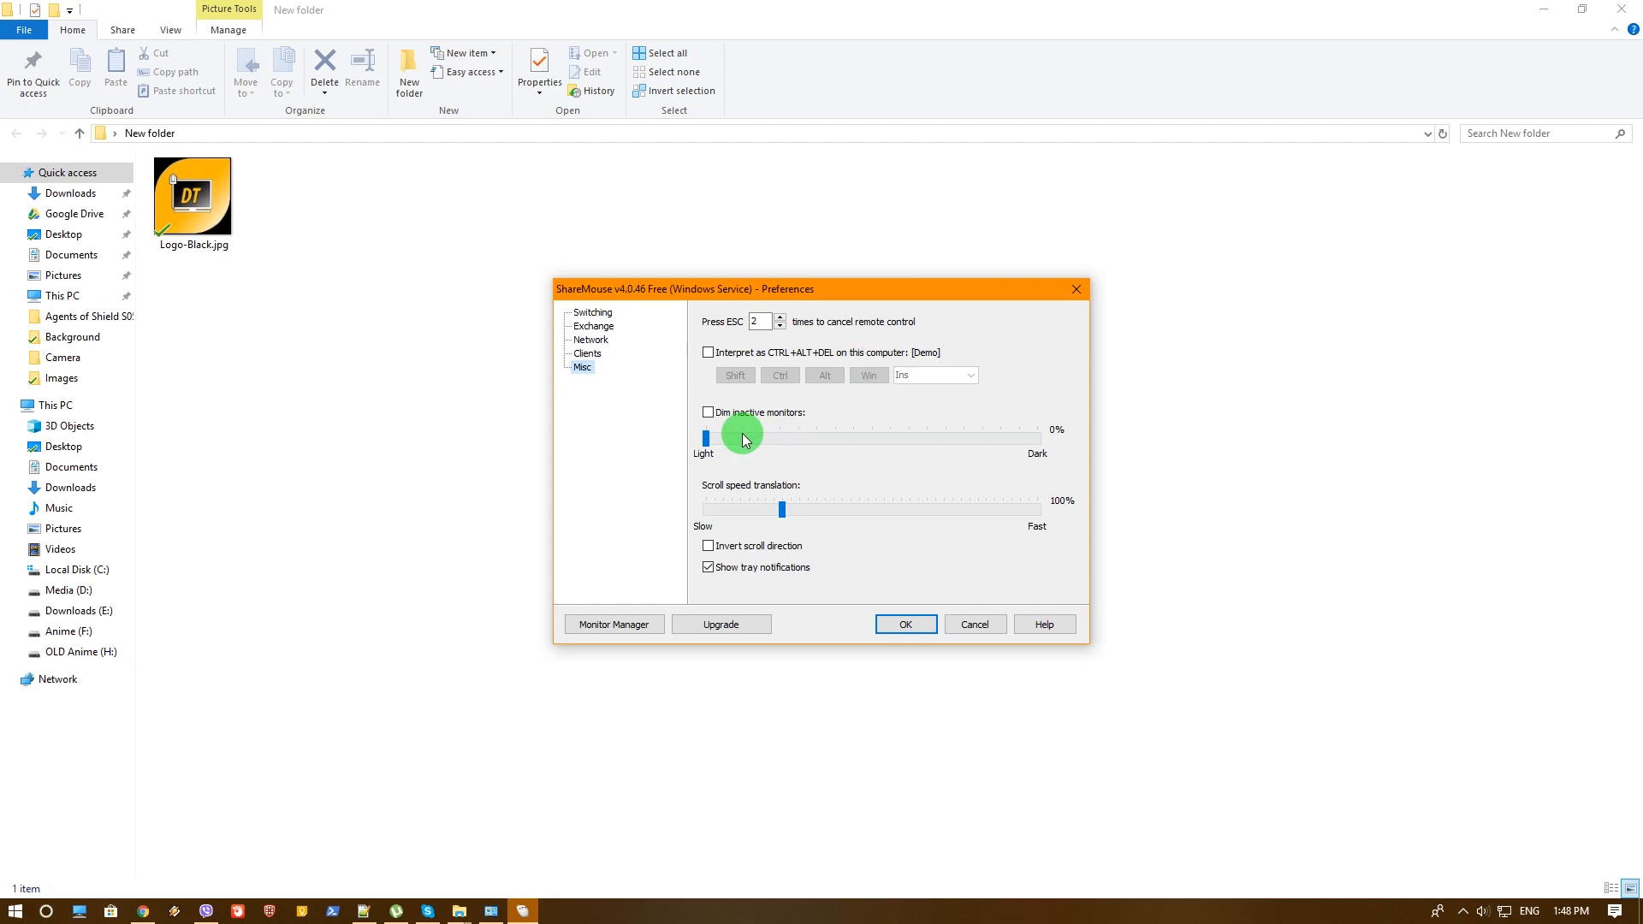
mouse_move(769, 488)
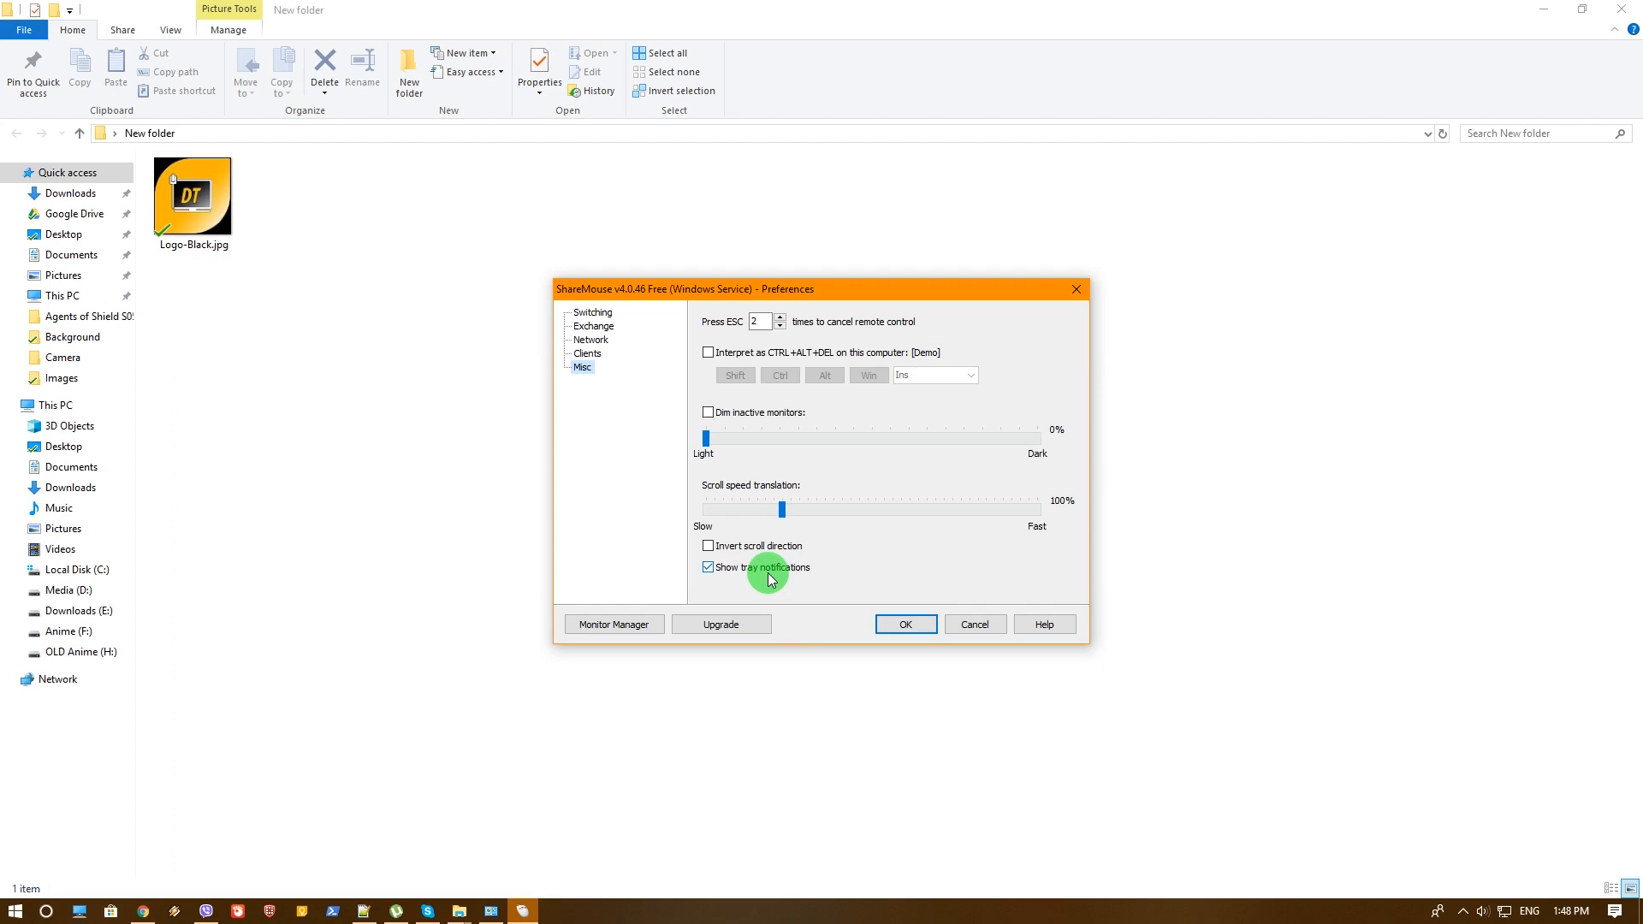
mouse_move(789, 549)
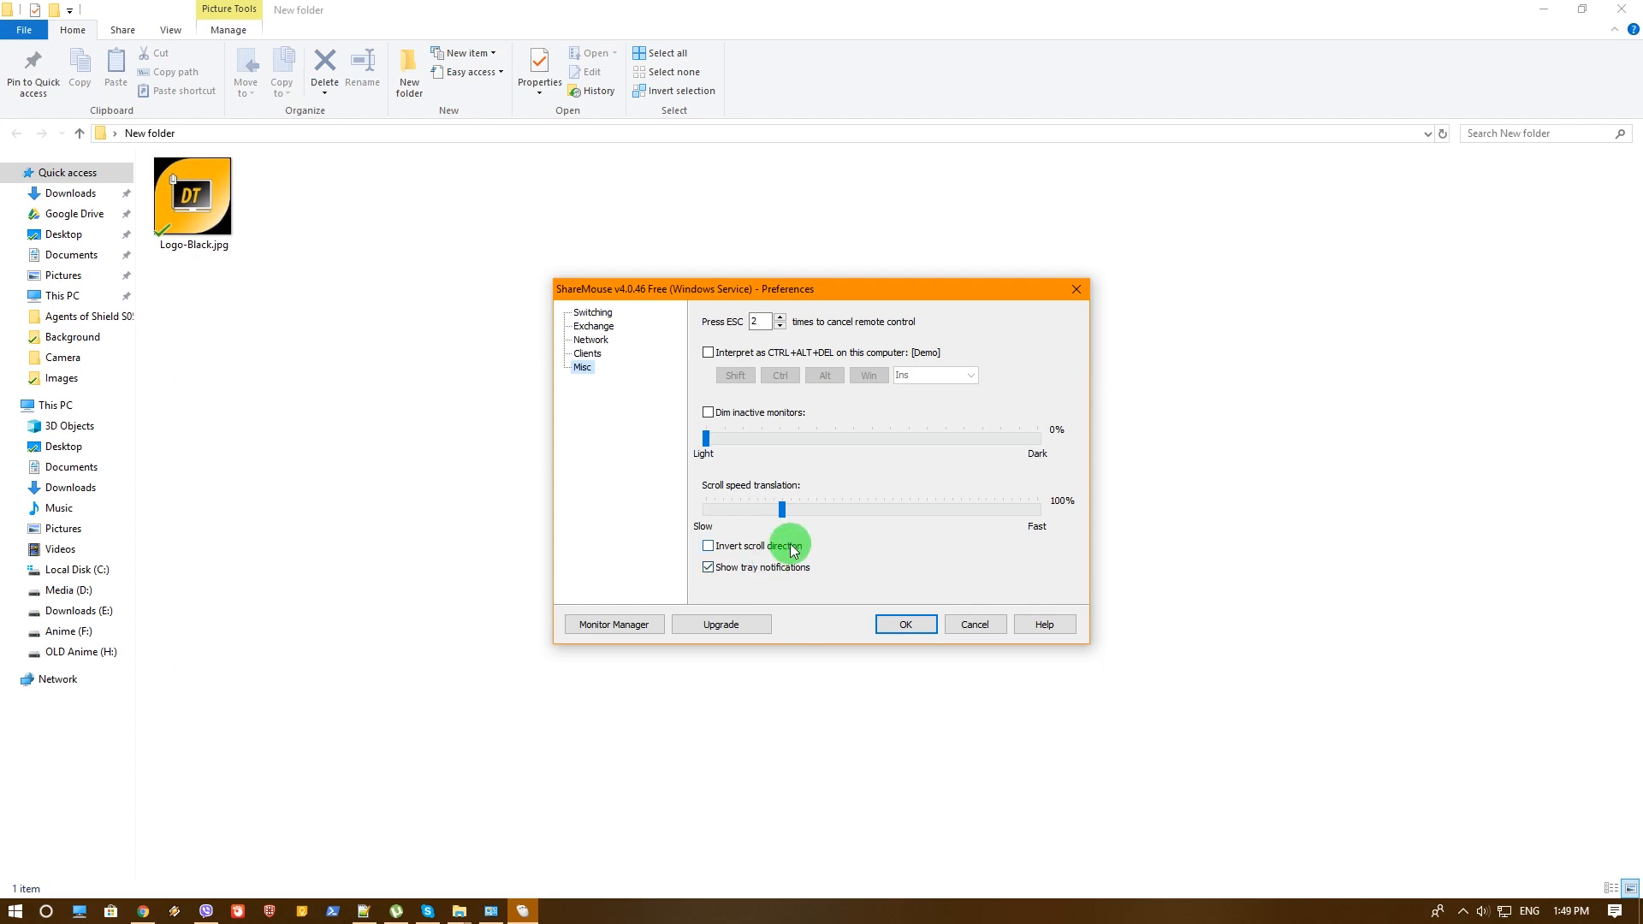